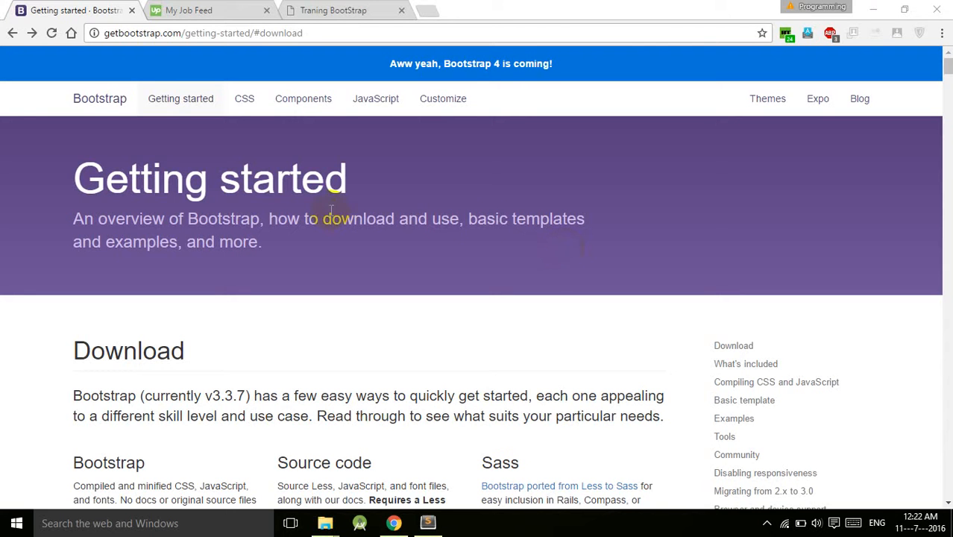
{"action": "mouse_move", "coordinate": [319, 280]}
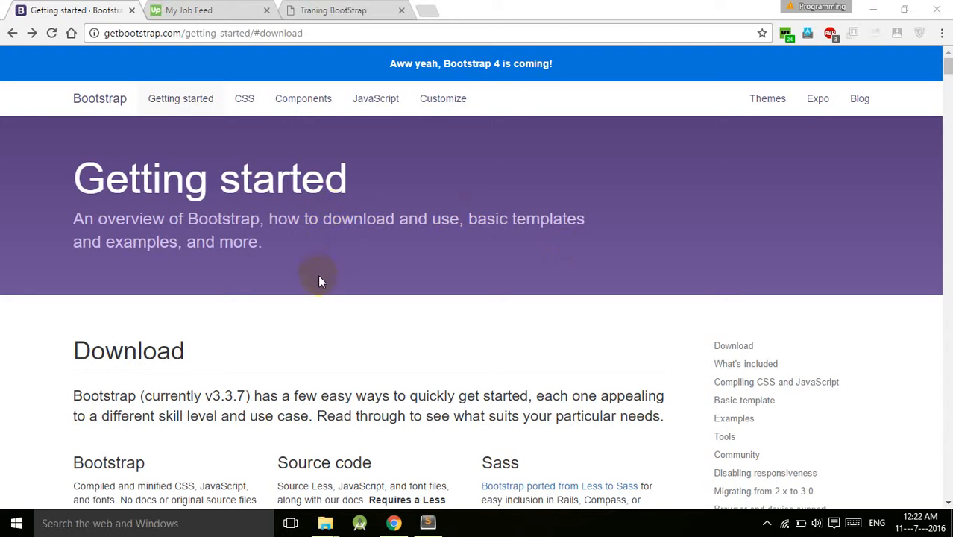
{"action": "mouse_move", "coordinate": [784, 183]}
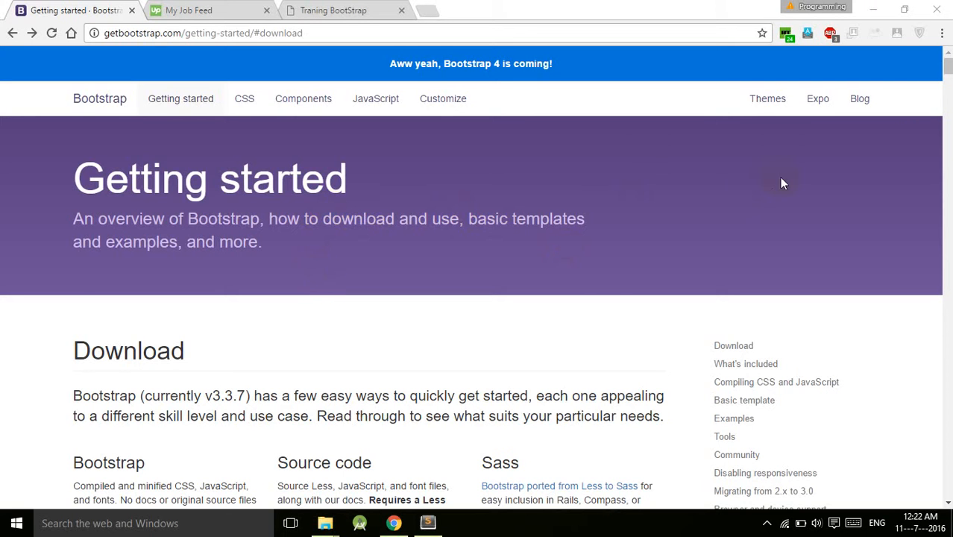
Scroll the Bootstrap Getting started page down past Download and What's included to Available Grunt commands
{"action": "scroll", "scroll_direction": "down", "scroll_amount": 3}
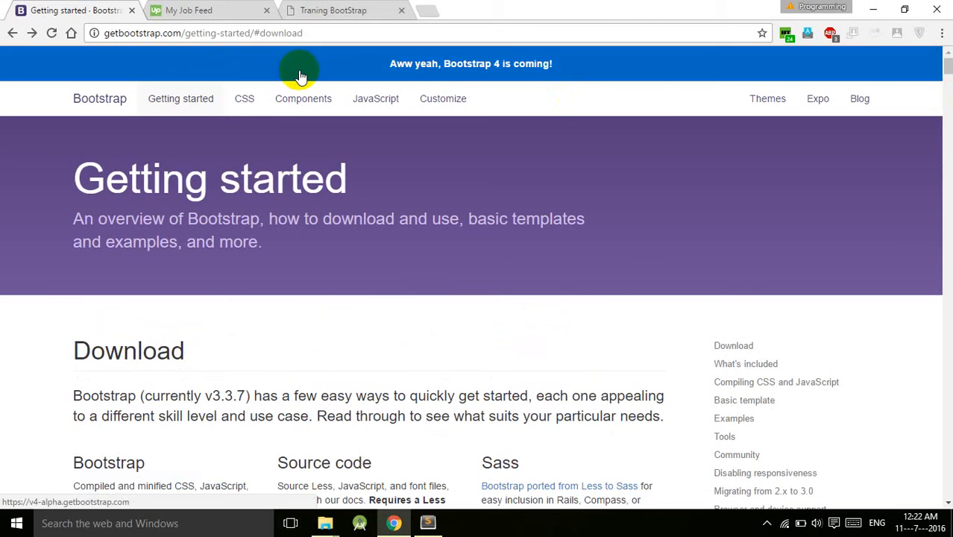
{"action": "mouse_move", "coordinate": [302, 224]}
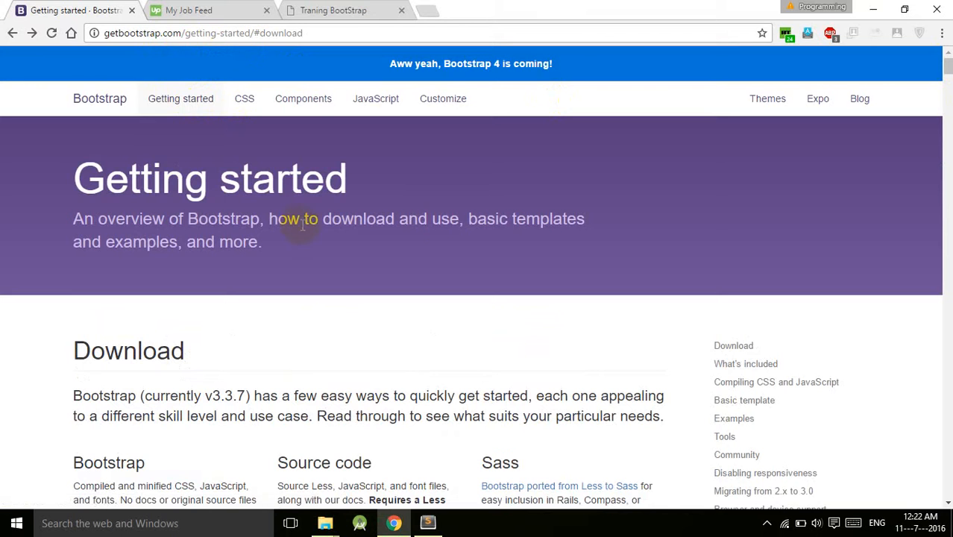
{"action": "scroll", "scroll_direction": "down", "scroll_amount": 3}
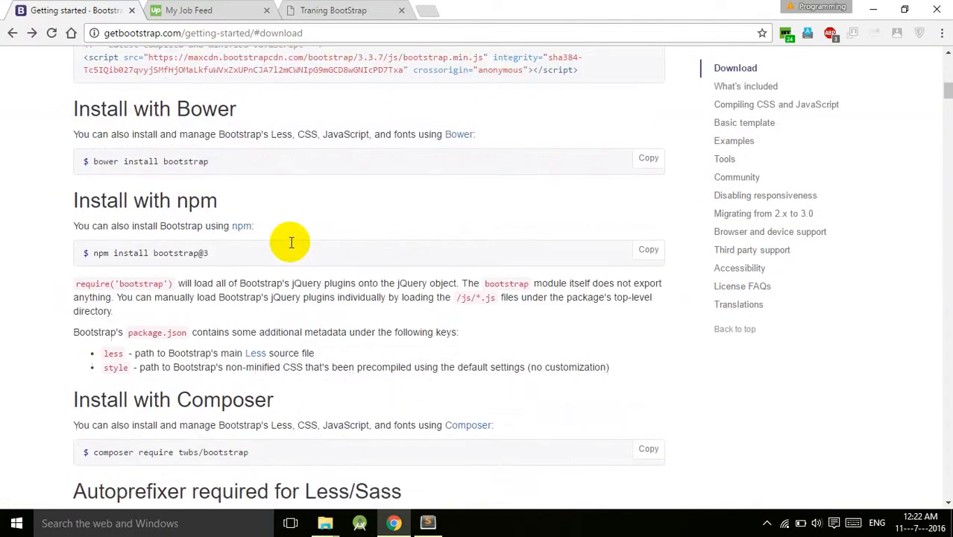
{"action": "scroll", "scroll_direction": "down", "scroll_amount": 3}
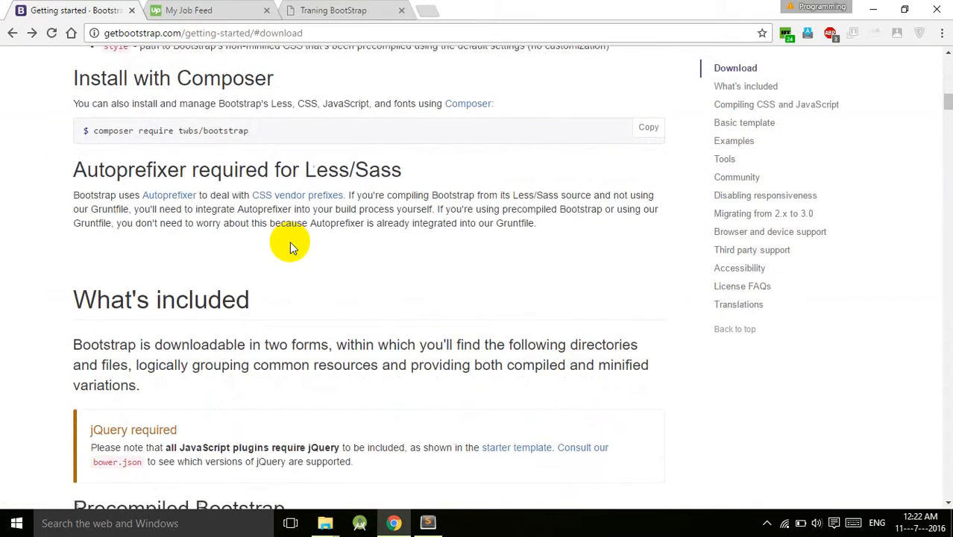
{"action": "scroll", "scroll_direction": "down", "scroll_amount": 3}
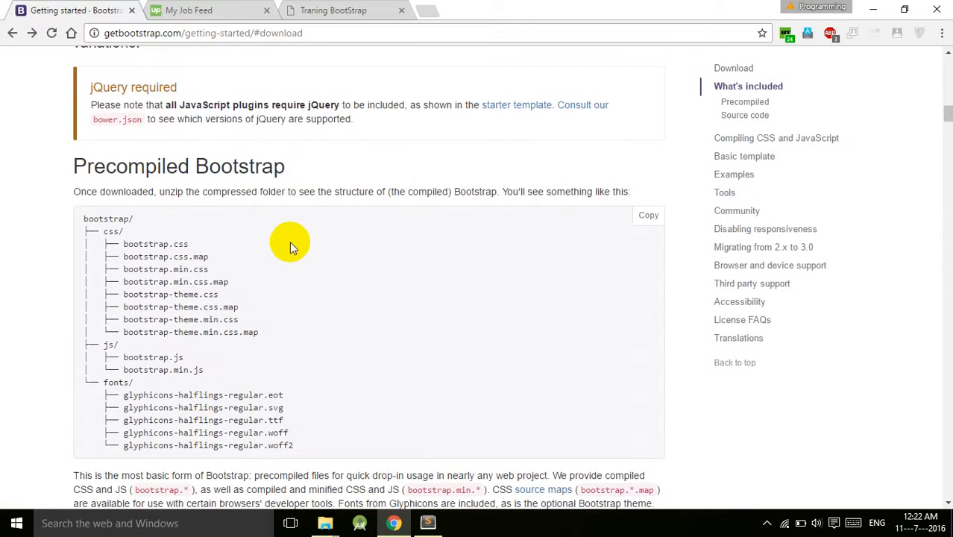
{"action": "scroll", "scroll_direction": "down", "scroll_amount": 3}
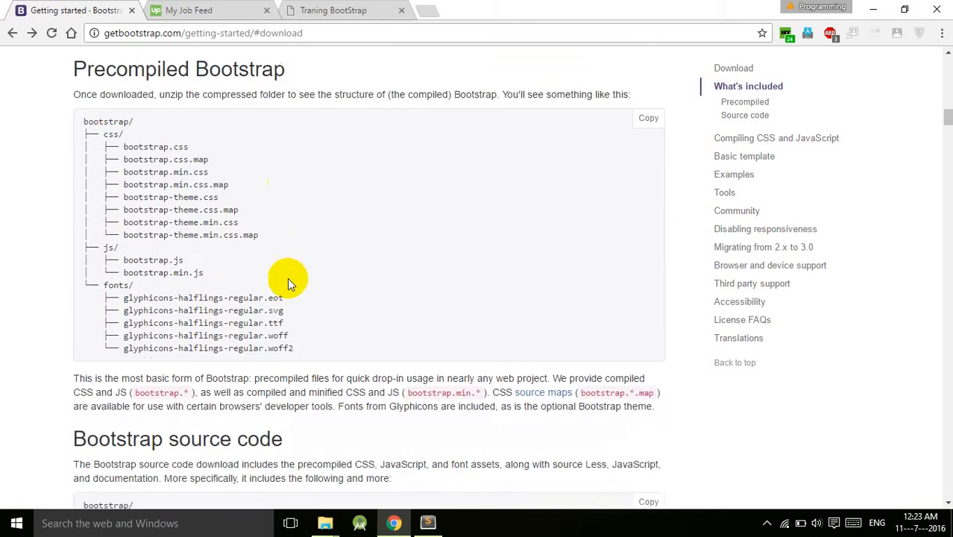
{"action": "scroll", "scroll_direction": "down", "scroll_amount": 3}
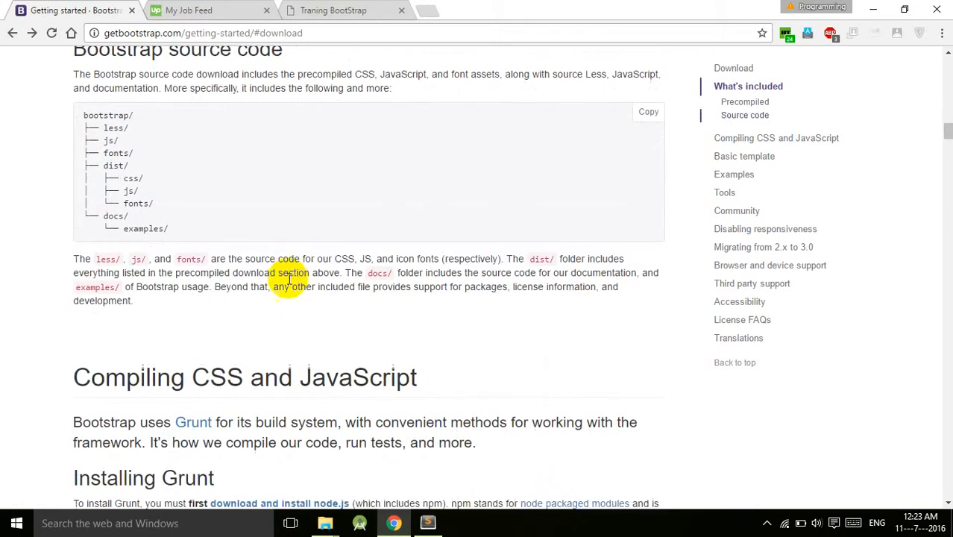
{"action": "scroll", "scroll_direction": "down", "scroll_amount": 3}
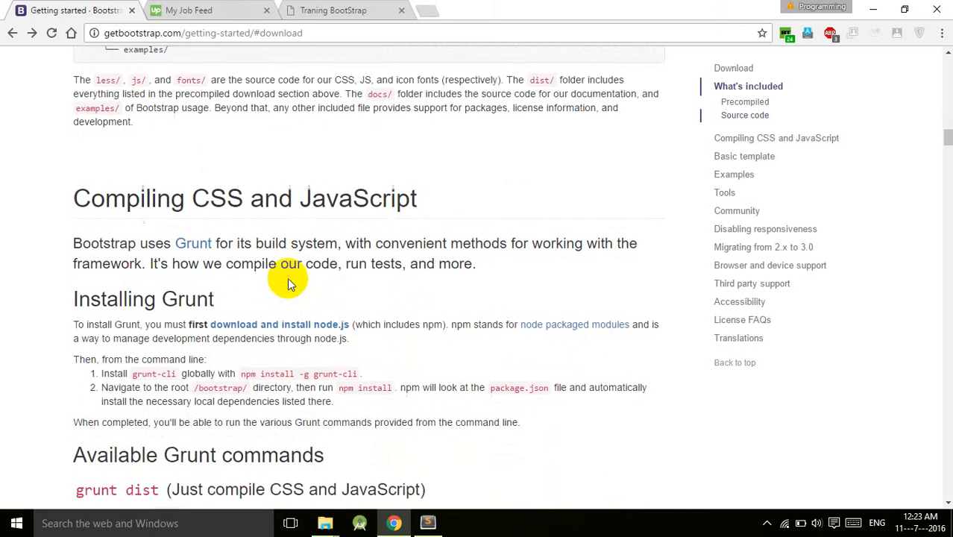
{"action": "scroll", "scroll_direction": "down", "scroll_amount": 3}
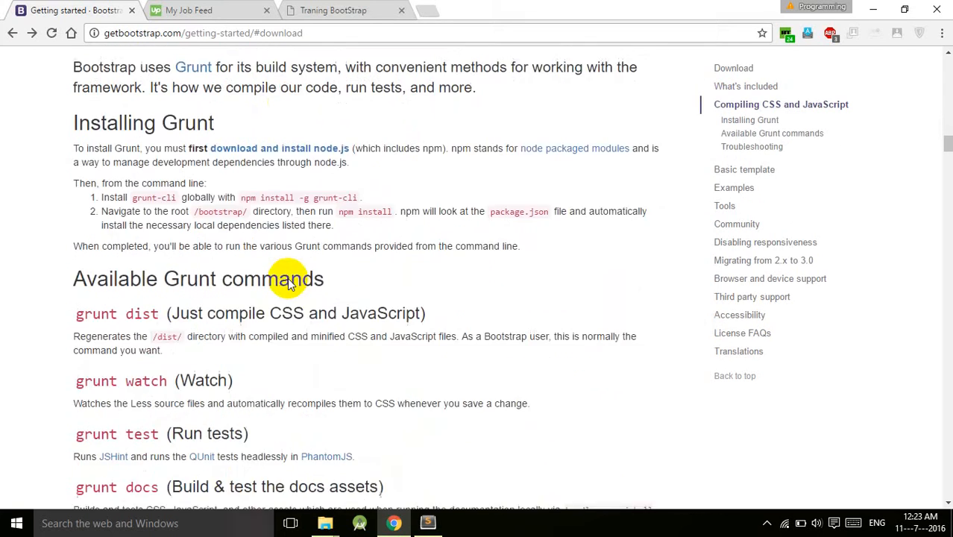
{"action": "scroll", "scroll_direction": "down", "scroll_amount": 3}
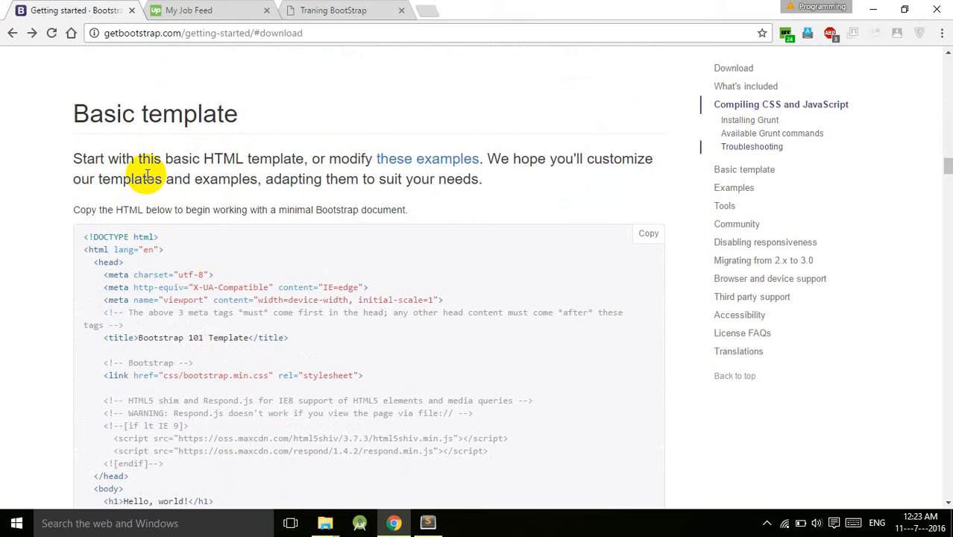
{"action": "mouse_move", "coordinate": [421, 173]}
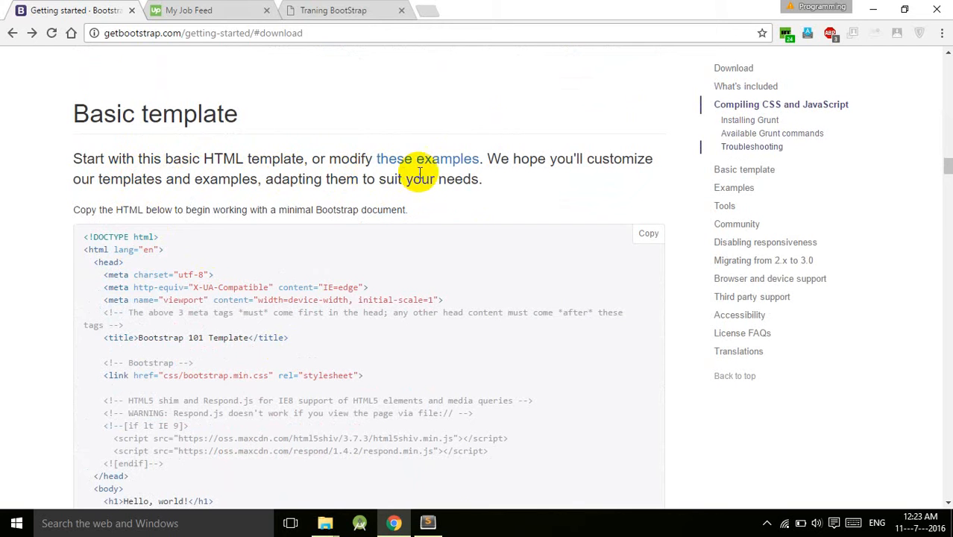
{"action": "mouse_move", "coordinate": [172, 208]}
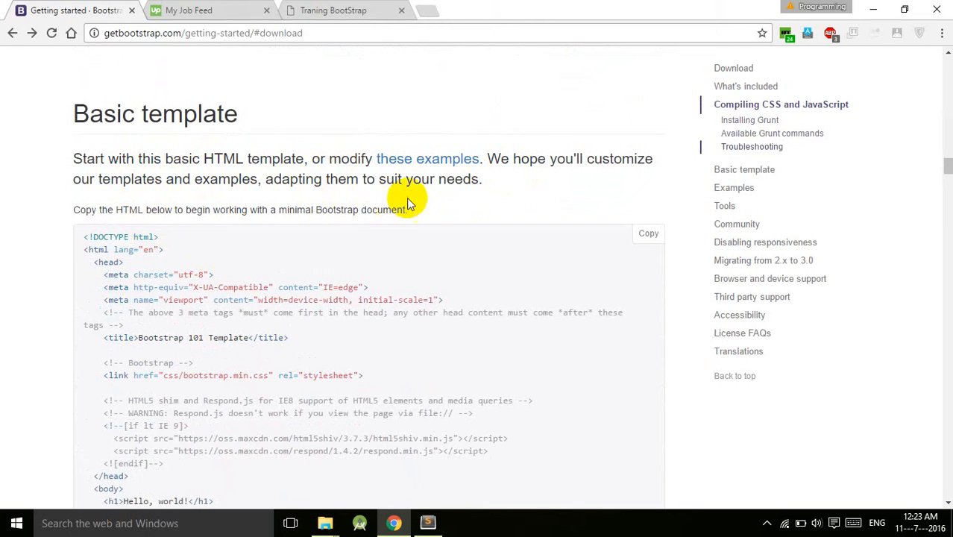
{"action": "mouse_move", "coordinate": [200, 265]}
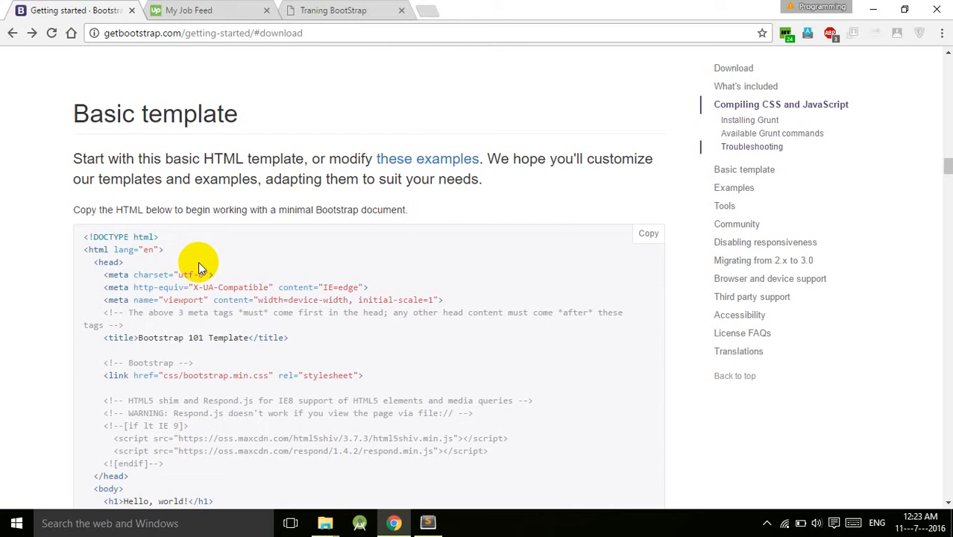
{"action": "mouse_move", "coordinate": [207, 267]}
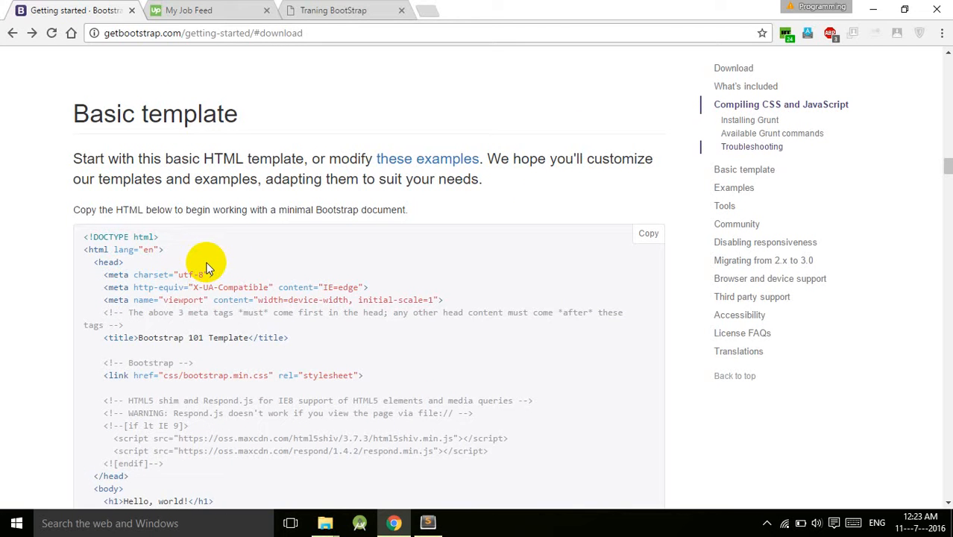
{"action": "mouse_move", "coordinate": [208, 293]}
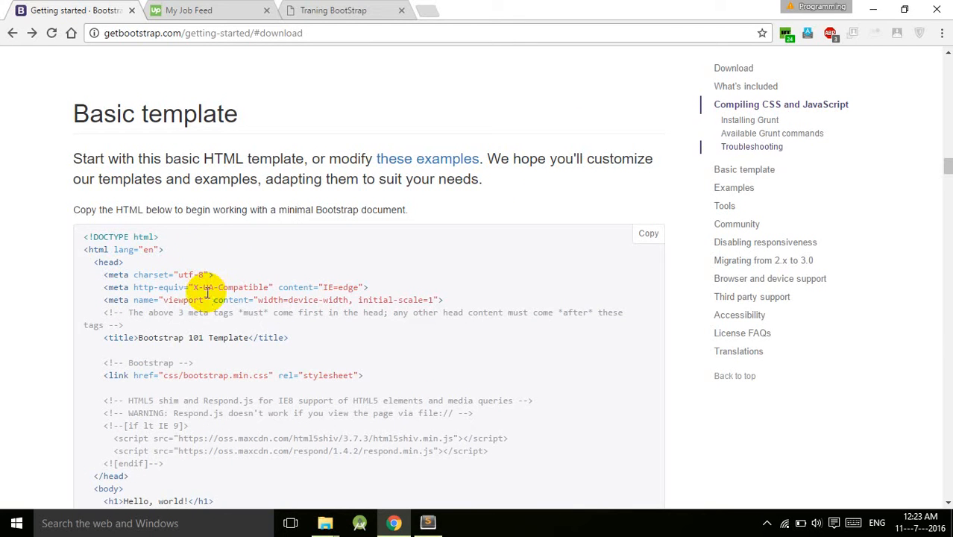
Scroll to reveal the full Basic template starter HTML, doctype through closing html tag
{"action": "scroll", "scroll_direction": "down", "scroll_amount": 3}
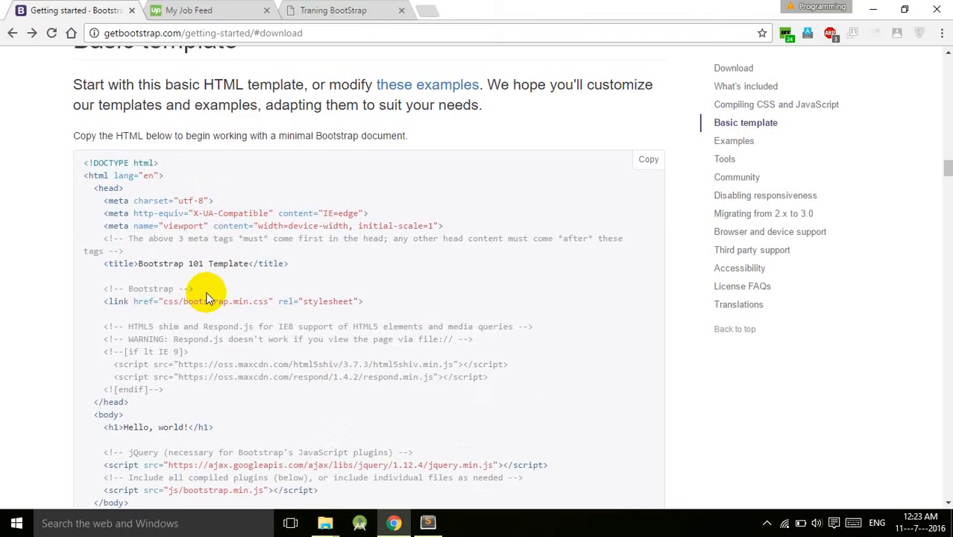
{"action": "scroll", "scroll_direction": "down", "scroll_amount": 3}
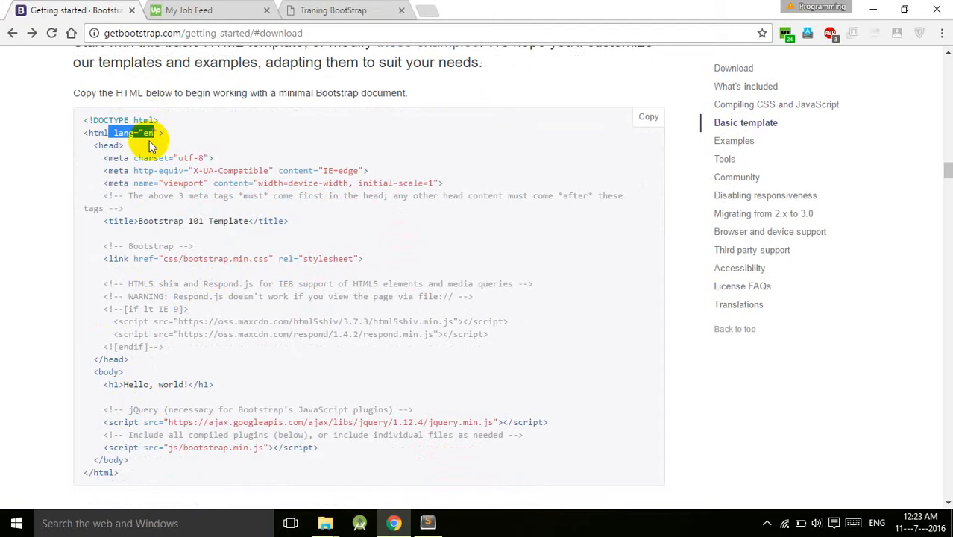
{"action": "mouse_move", "coordinate": [193, 158]}
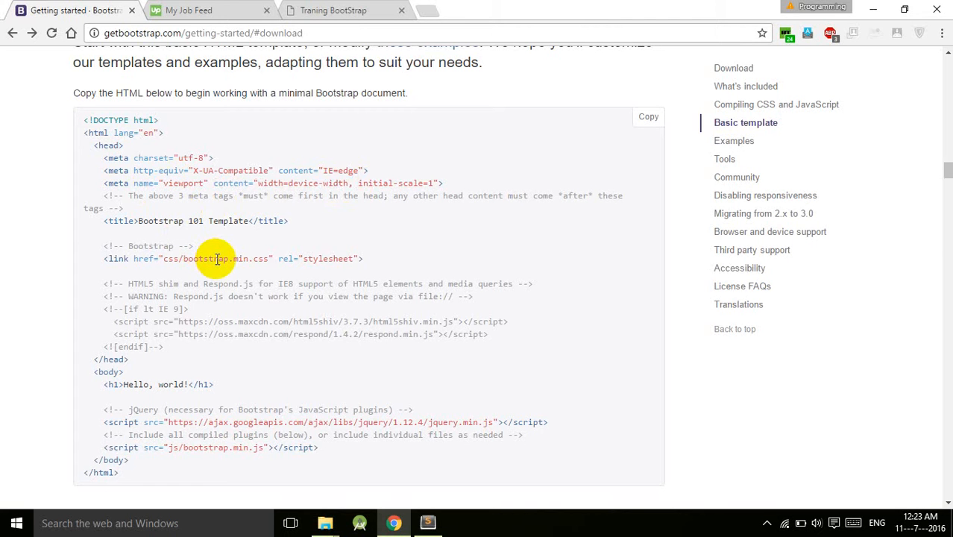
{"action": "scroll", "scroll_direction": "down", "scroll_amount": 3}
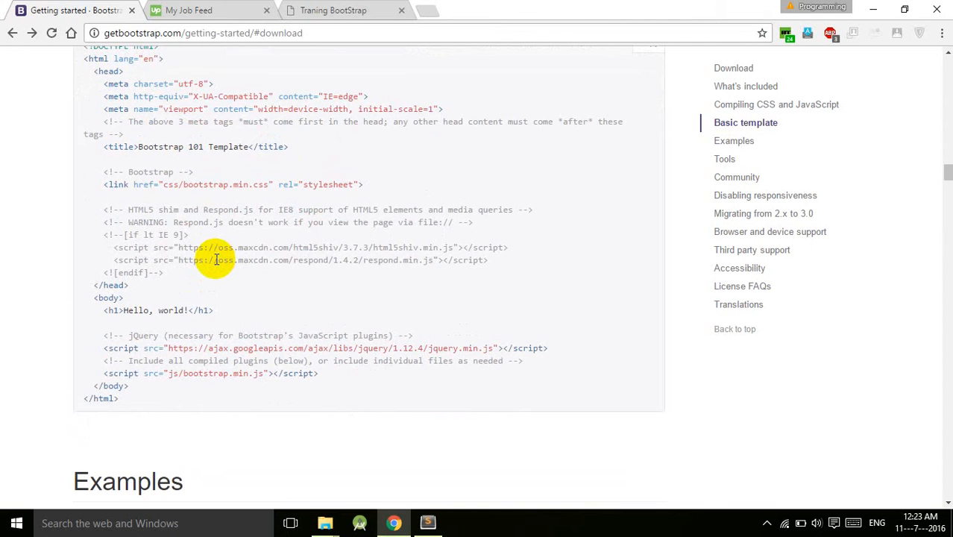
{"action": "scroll", "scroll_direction": "down", "scroll_amount": 3}
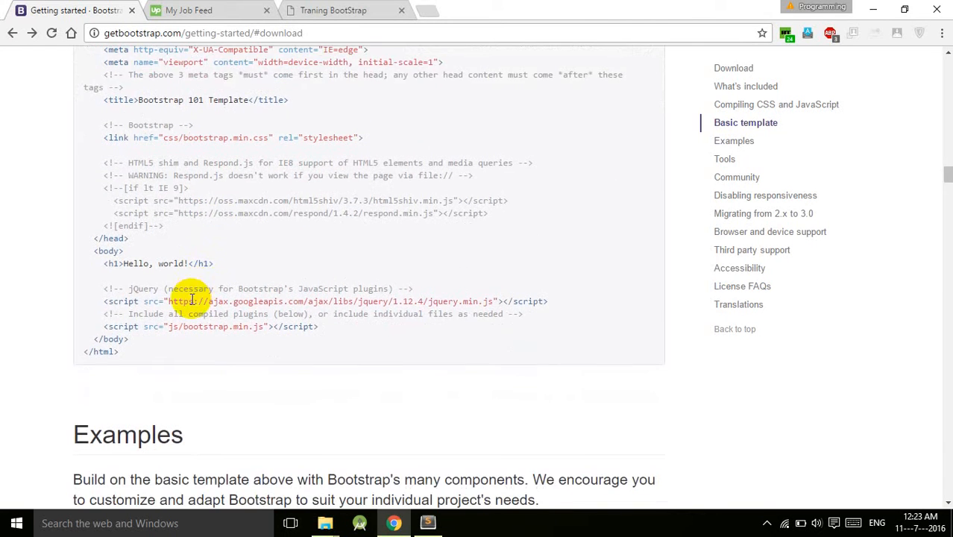
{"action": "left_click_drag", "start_coordinate": [170, 302], "coordinate": [376, 301]}
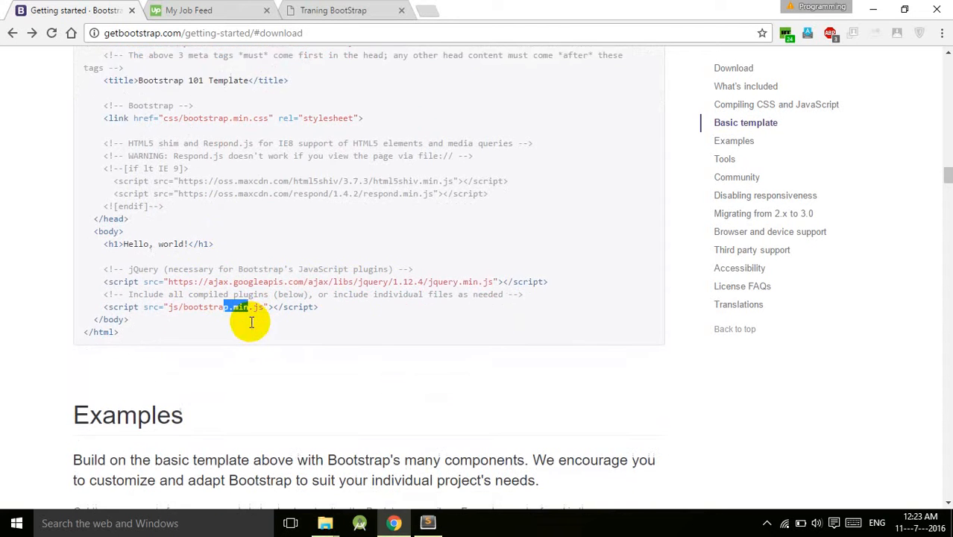
{"action": "scroll", "scroll_direction": "down", "scroll_amount": 3}
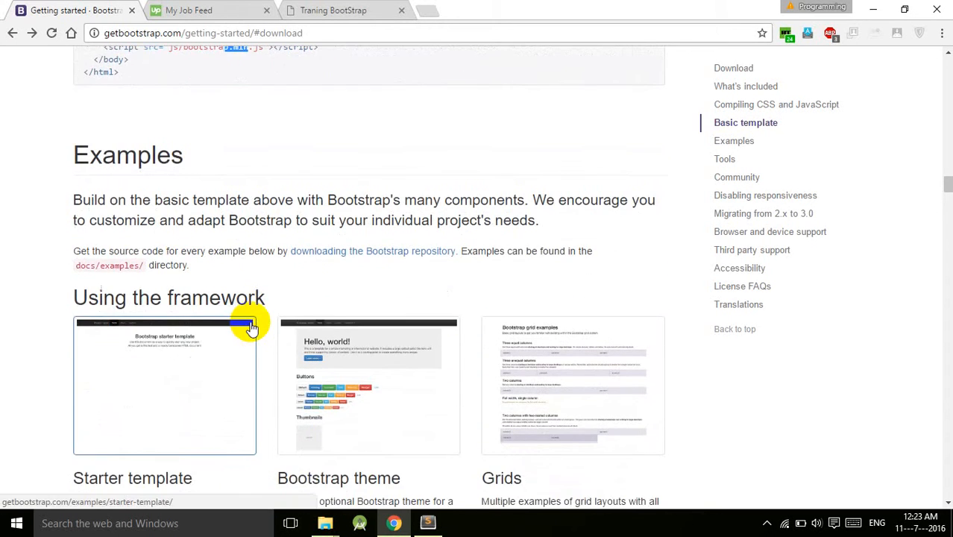
{"action": "scroll", "scroll_direction": "down", "scroll_amount": 3}
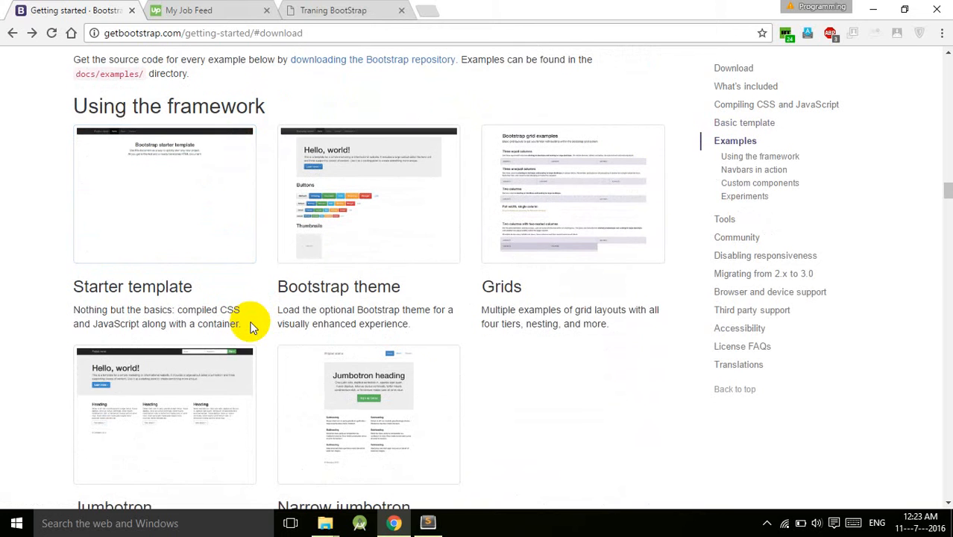
{"action": "scroll", "scroll_direction": "down", "scroll_amount": 3}
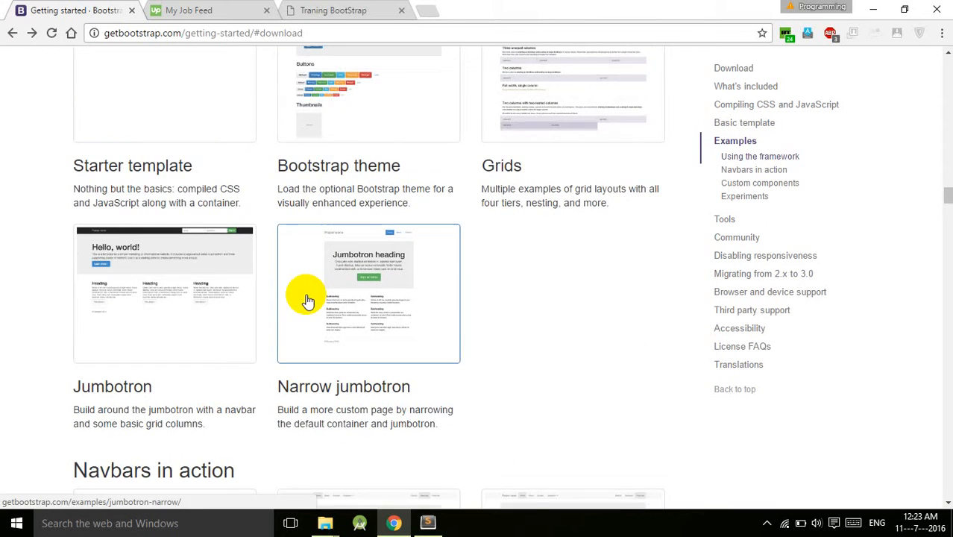
{"action": "scroll", "scroll_direction": "down", "scroll_amount": 3}
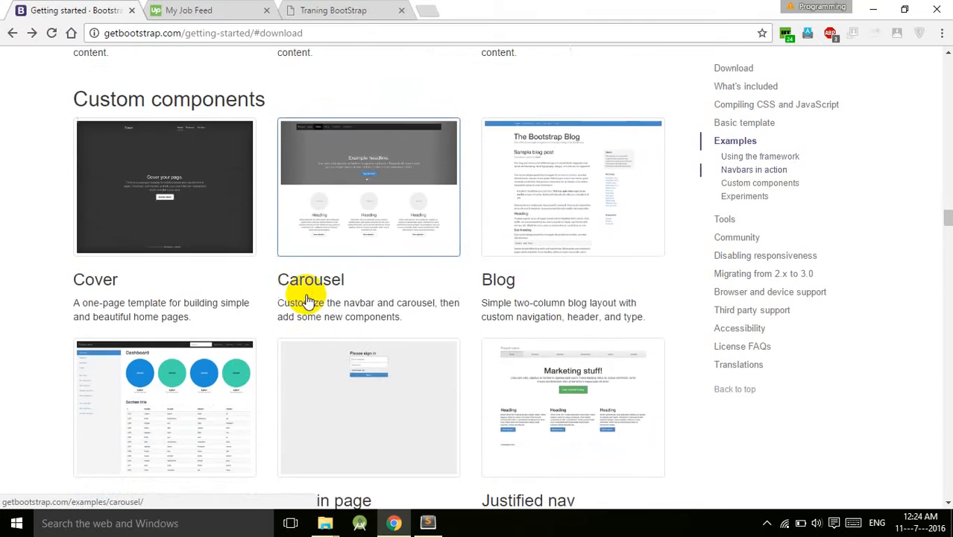
{"action": "scroll", "scroll_direction": "down", "scroll_amount": 3}
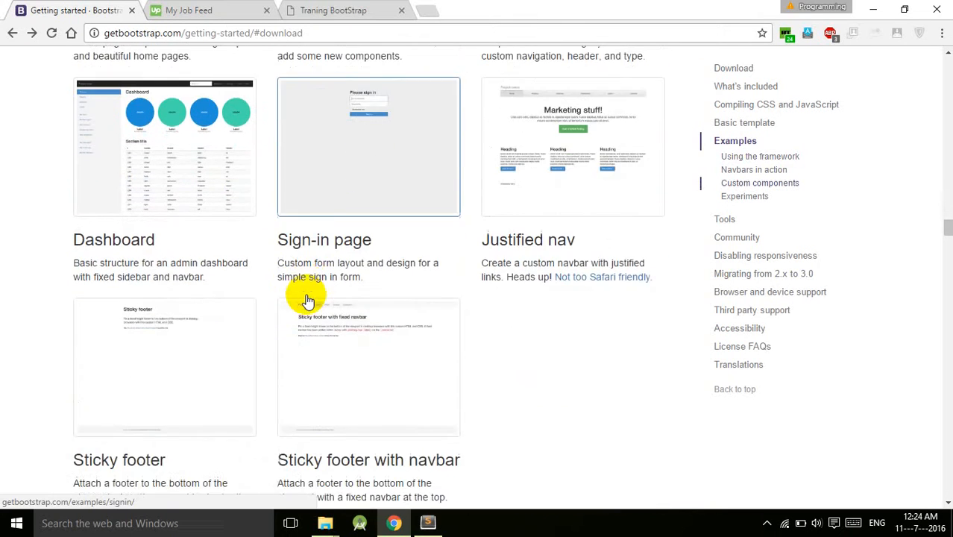
{"action": "scroll", "scroll_direction": "down", "scroll_amount": 3}
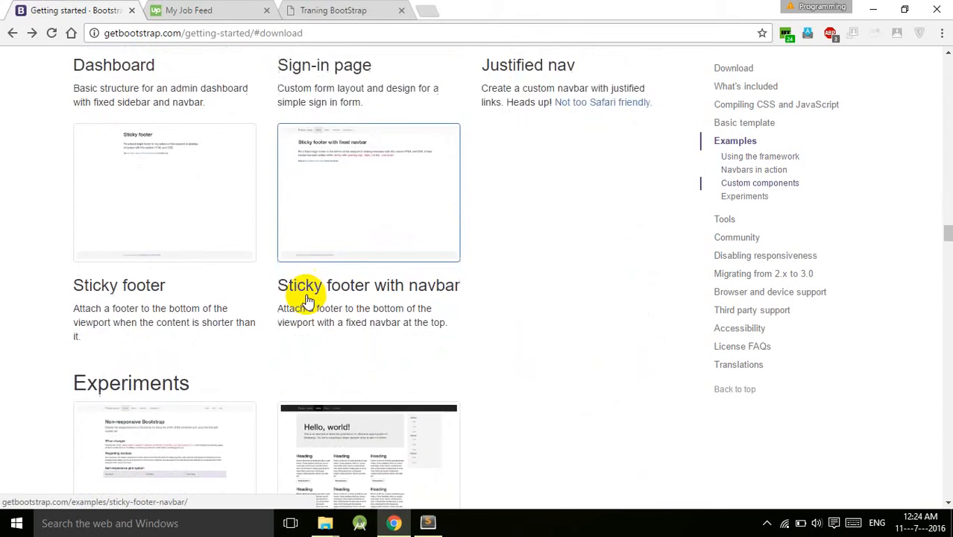
{"action": "scroll", "scroll_direction": "down", "scroll_amount": 3}
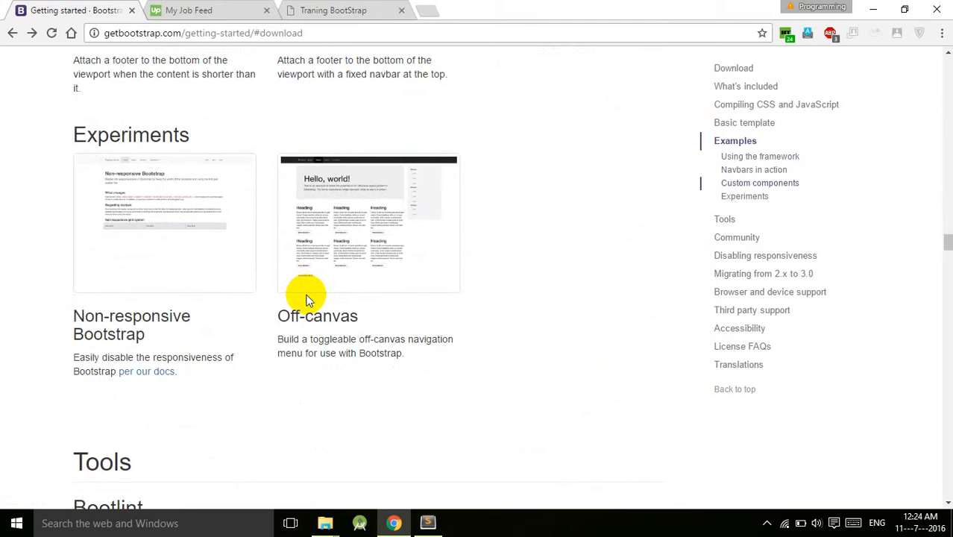
{"action": "scroll", "scroll_direction": "down", "scroll_amount": 3}
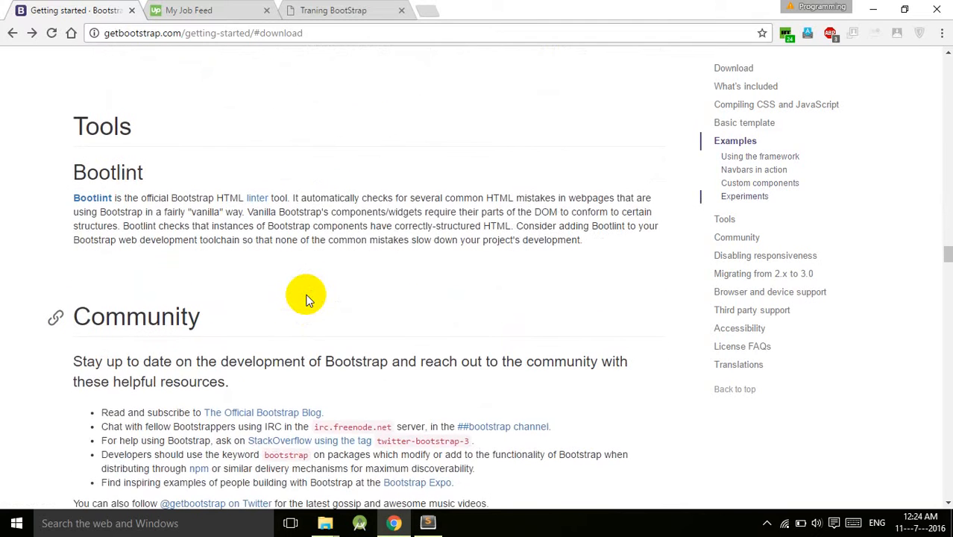
{"action": "scroll", "scroll_direction": "down", "scroll_amount": 3}
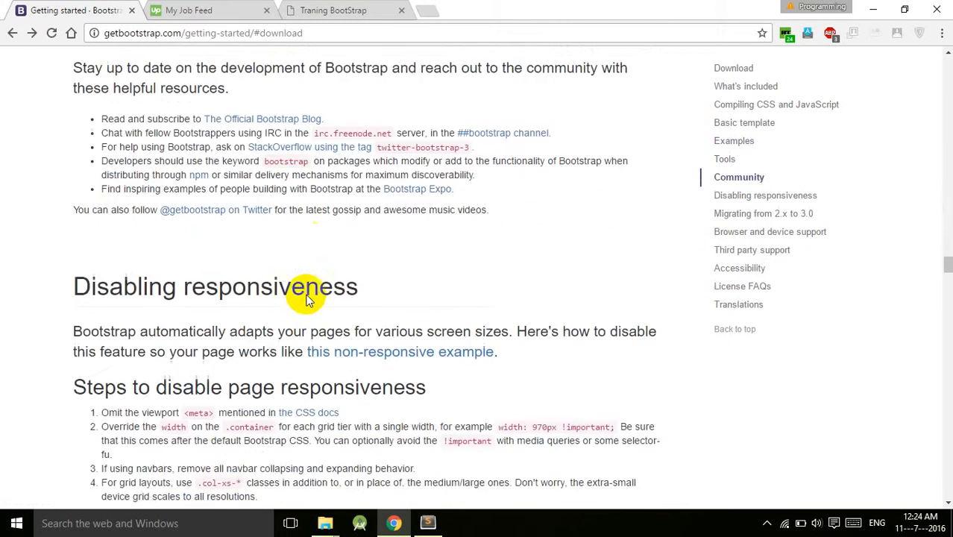
{"action": "scroll", "scroll_direction": "down", "scroll_amount": 3}
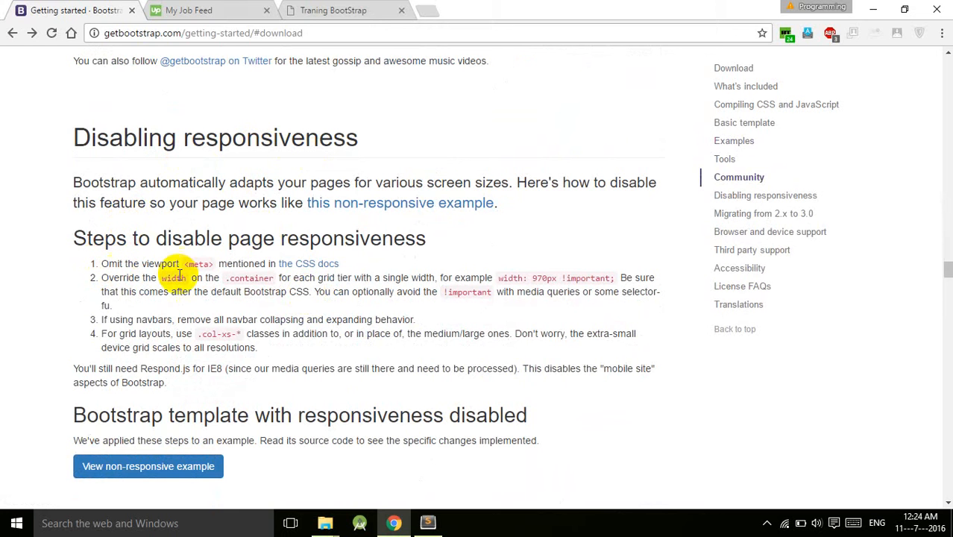
{"action": "mouse_move", "coordinate": [352, 271]}
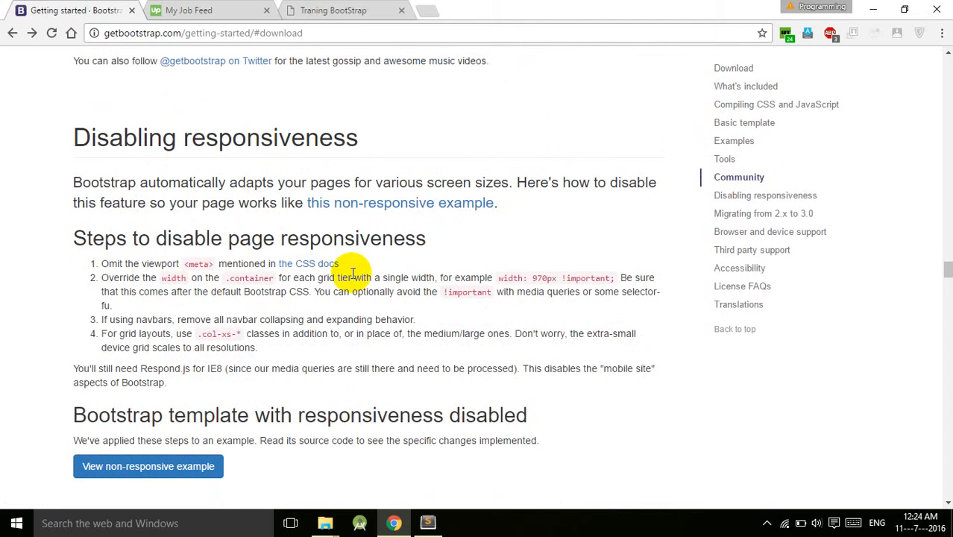
{"action": "scroll", "scroll_direction": "down", "scroll_amount": 3}
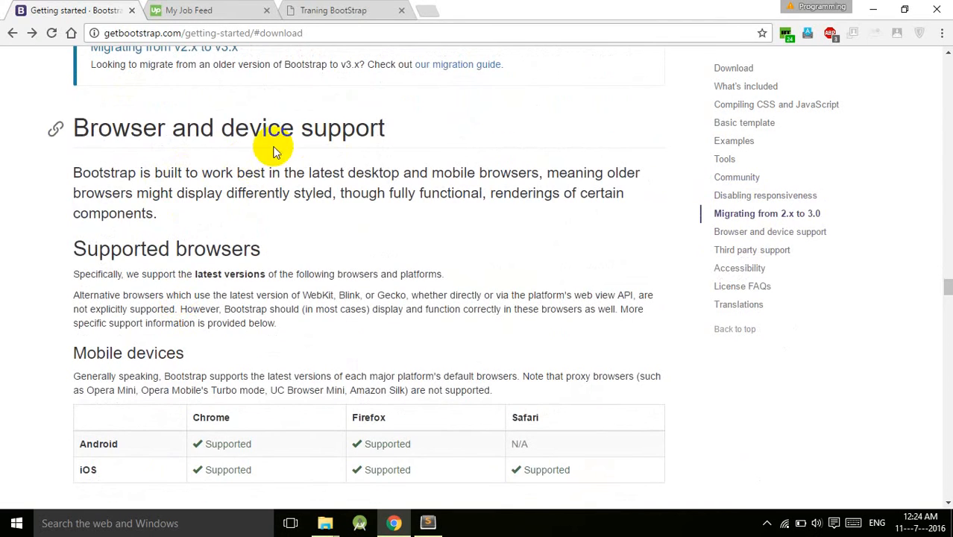
{"action": "scroll", "scroll_direction": "down", "scroll_amount": 3}
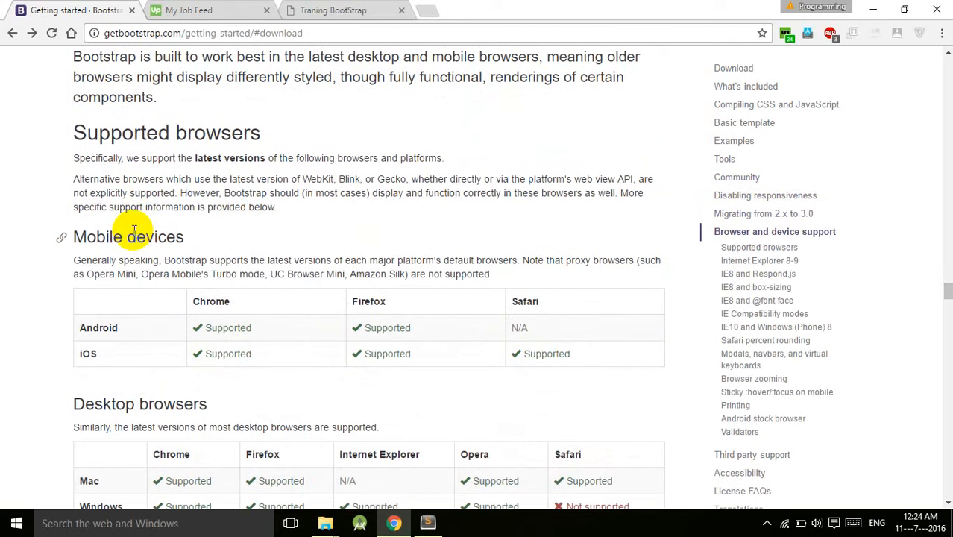
{"action": "mouse_move", "coordinate": [322, 314]}
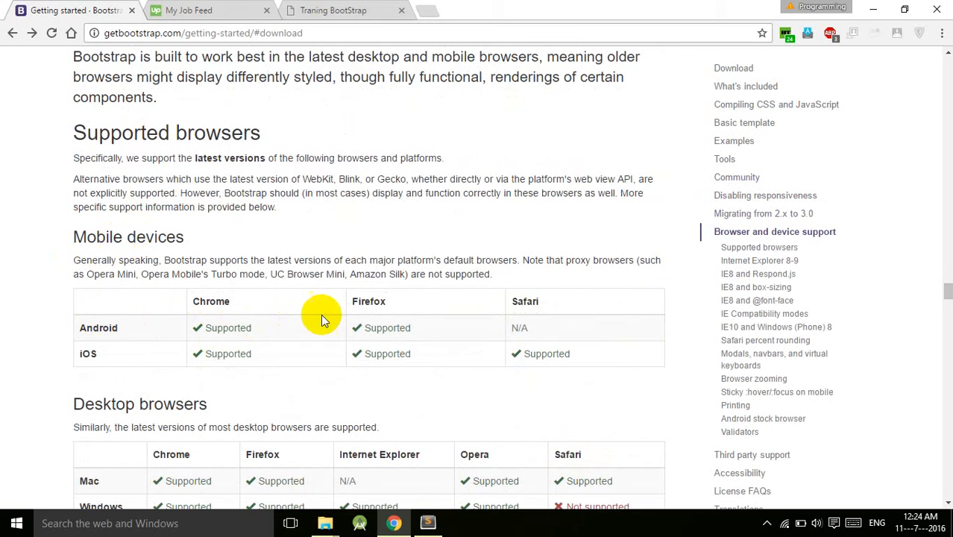
{"action": "mouse_move", "coordinate": [253, 326]}
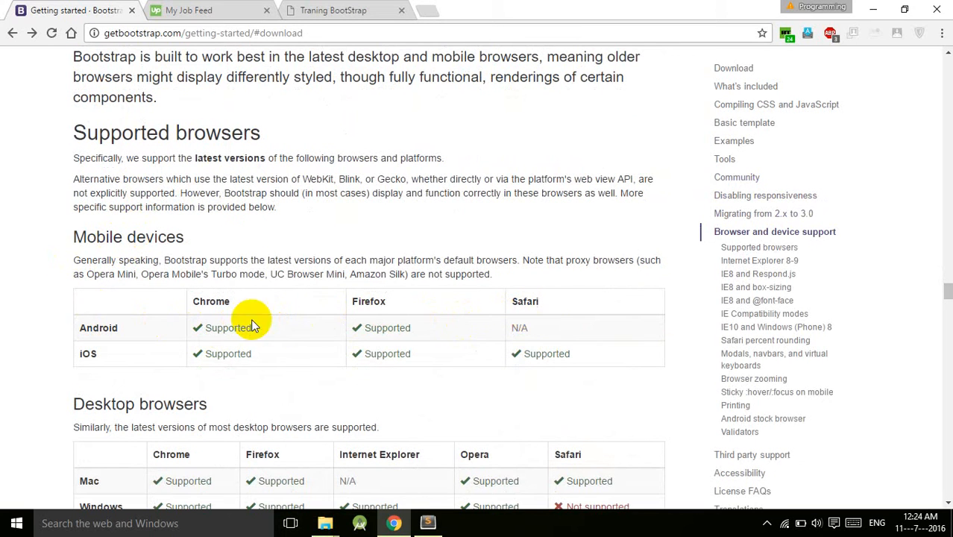
{"action": "mouse_move", "coordinate": [313, 353]}
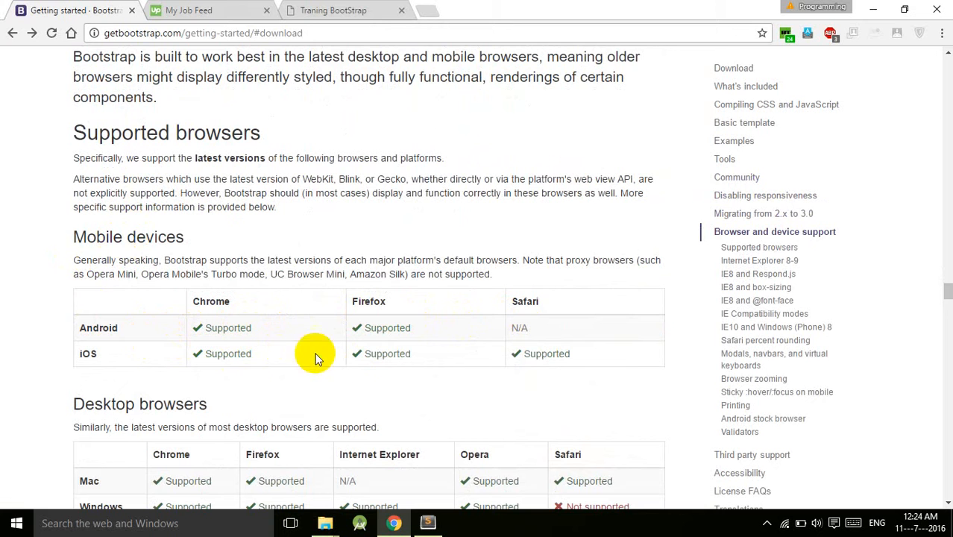
{"action": "mouse_move", "coordinate": [361, 291]}
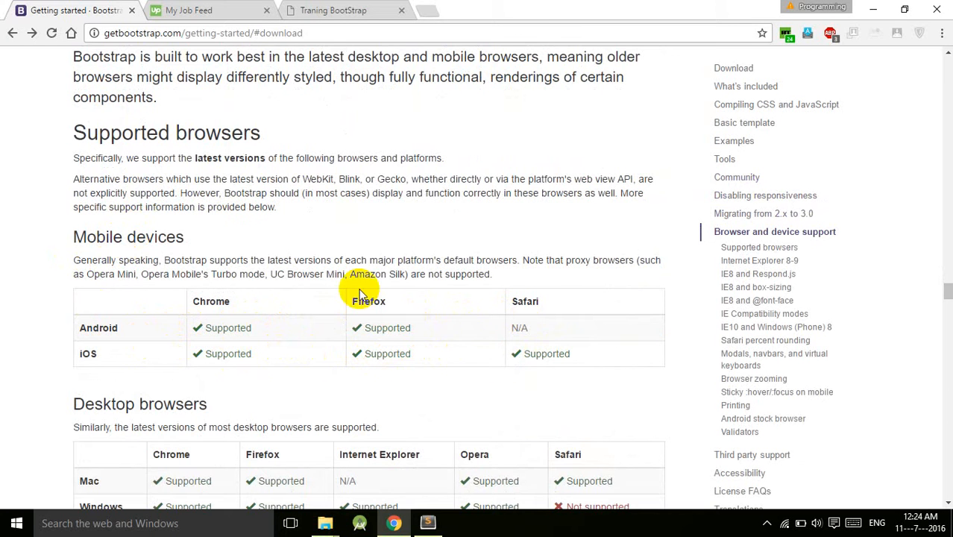
{"action": "scroll", "scroll_direction": "down", "scroll_amount": 3}
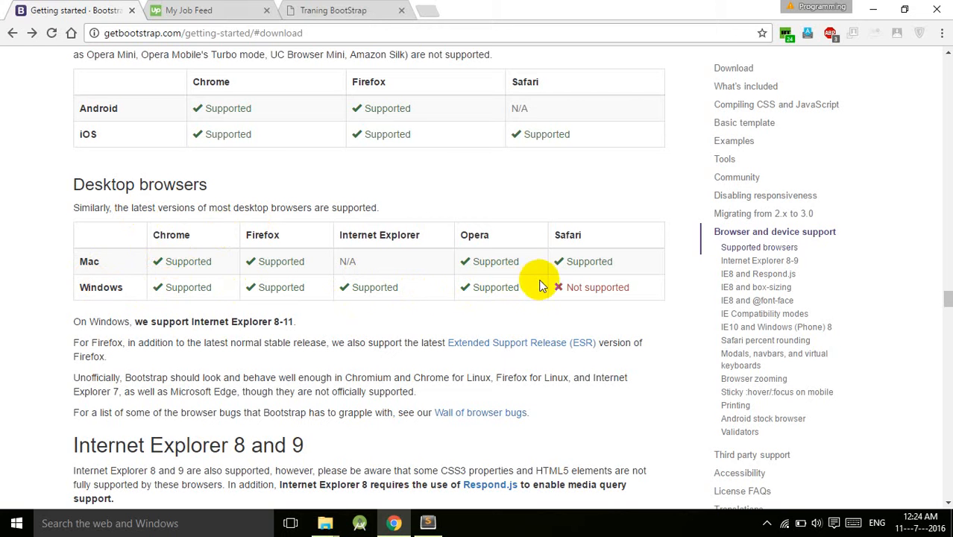
{"action": "scroll", "scroll_direction": "down", "scroll_amount": 3}
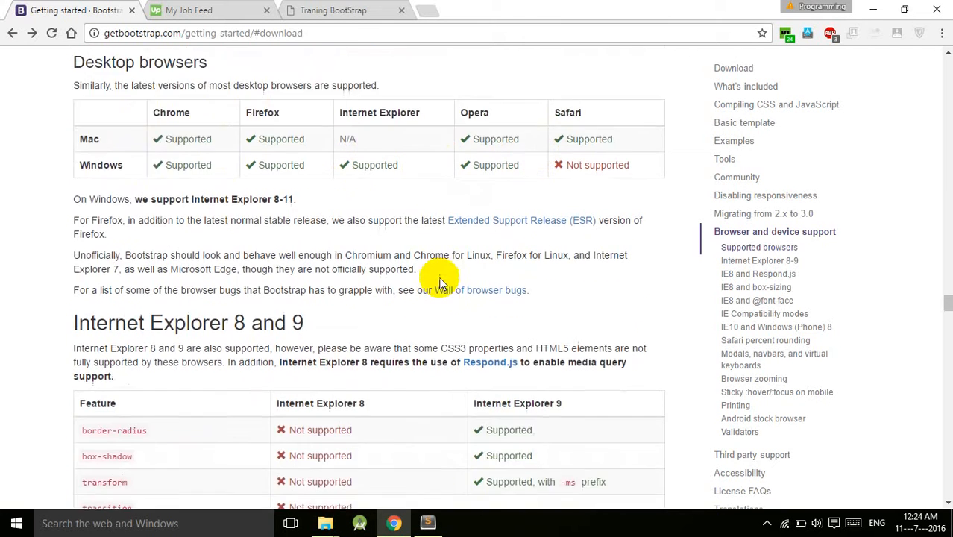
{"action": "scroll", "scroll_direction": "down", "scroll_amount": 3}
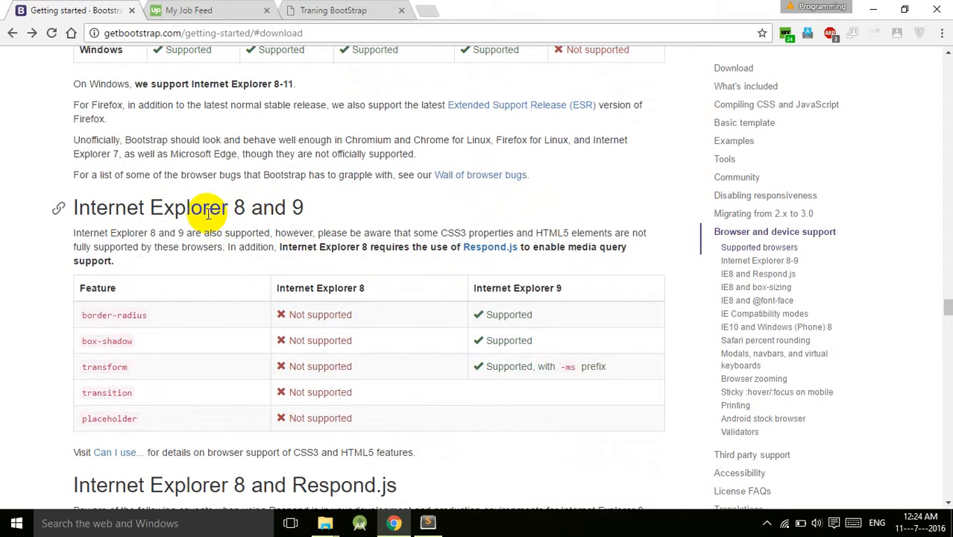
{"action": "mouse_move", "coordinate": [184, 219]}
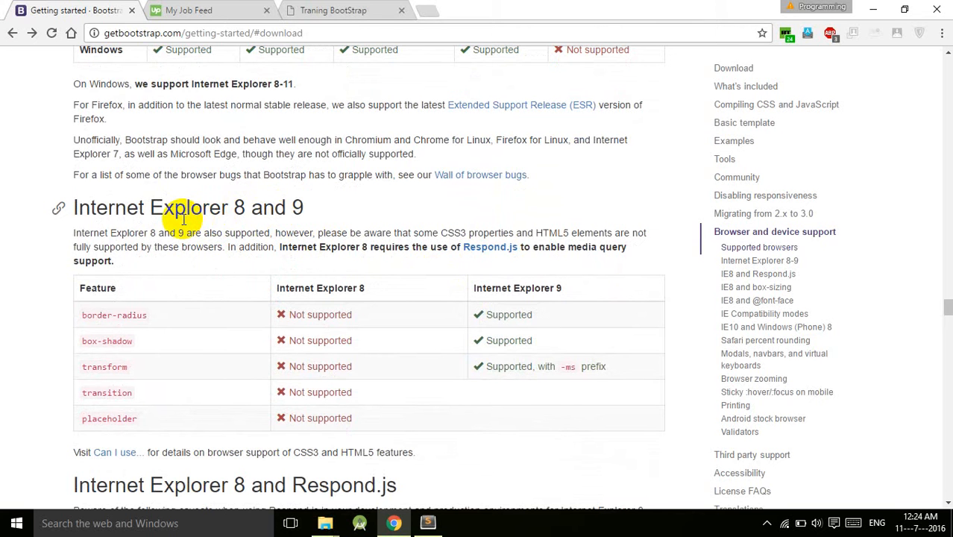
{"action": "scroll", "scroll_direction": "down", "scroll_amount": 3}
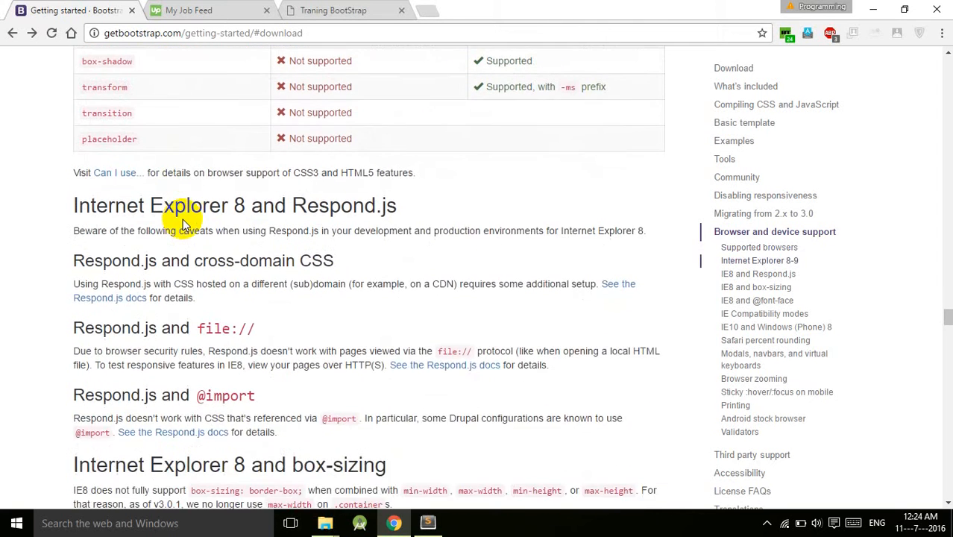
{"action": "scroll", "scroll_direction": "down", "scroll_amount": 3}
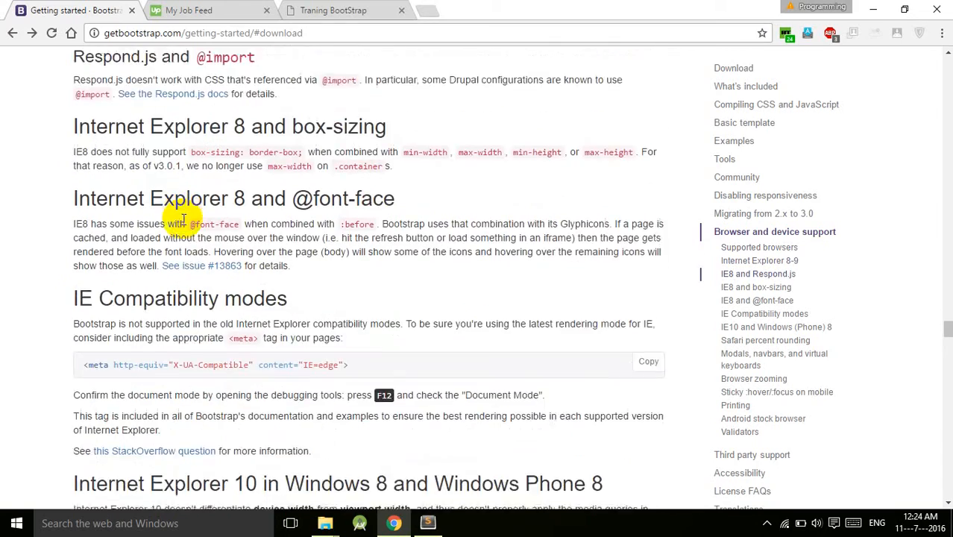
{"action": "scroll", "scroll_direction": "down", "scroll_amount": 3}
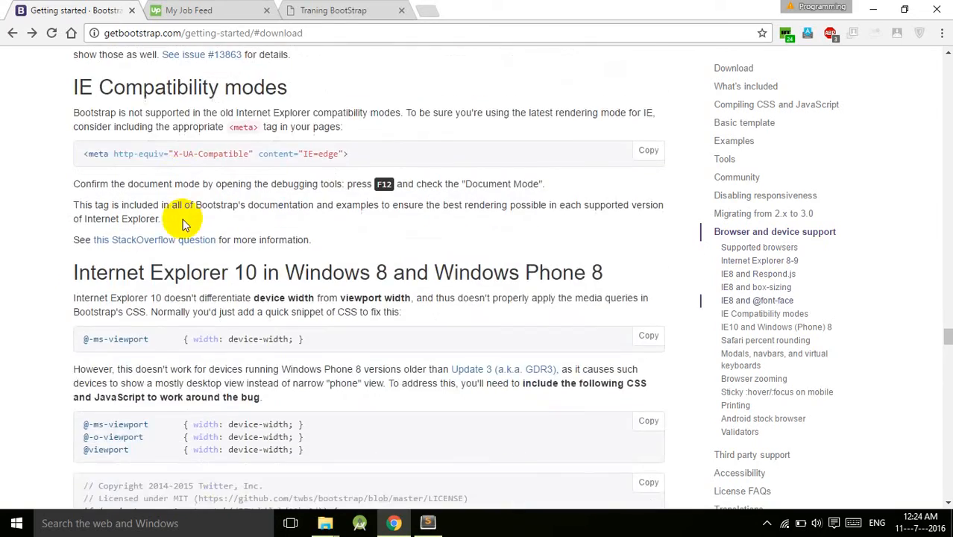
{"action": "scroll", "scroll_direction": "down", "scroll_amount": 3}
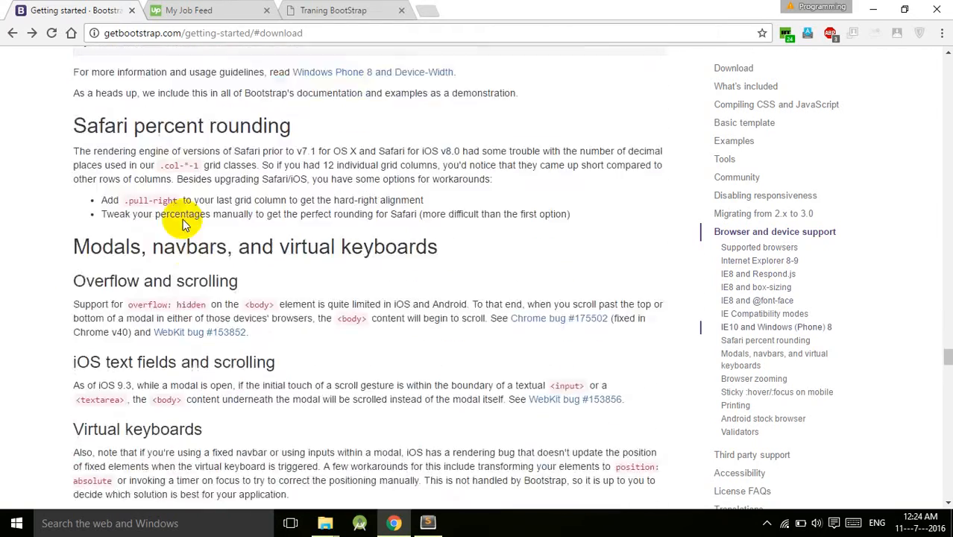
{"action": "scroll", "scroll_direction": "down", "scroll_amount": 3}
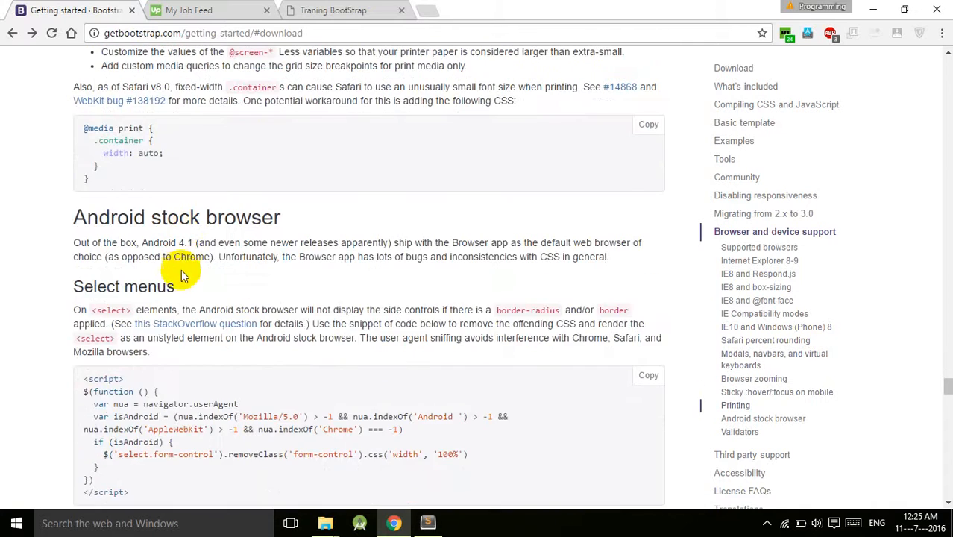
{"action": "scroll", "scroll_direction": "down", "scroll_amount": 3}
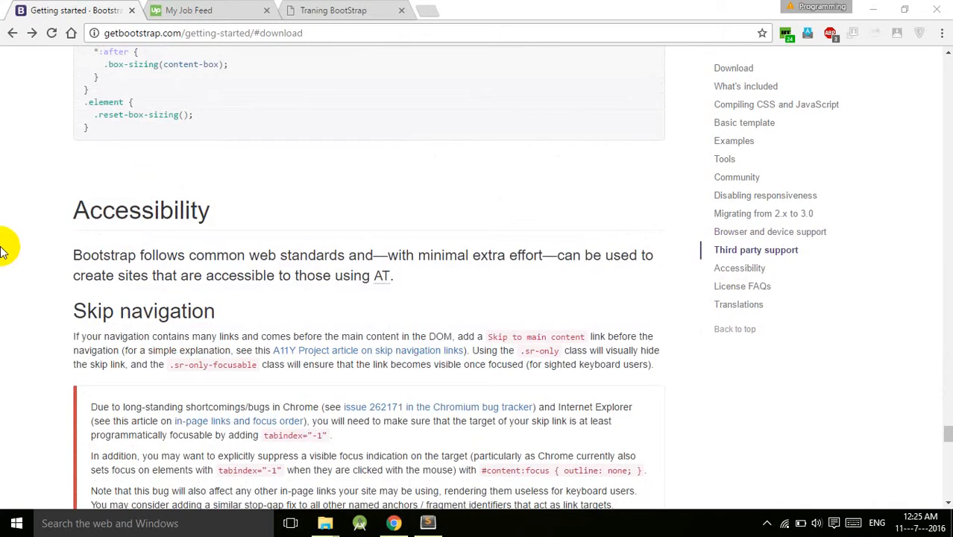
{"action": "mouse_move", "coordinate": [355, 370]}
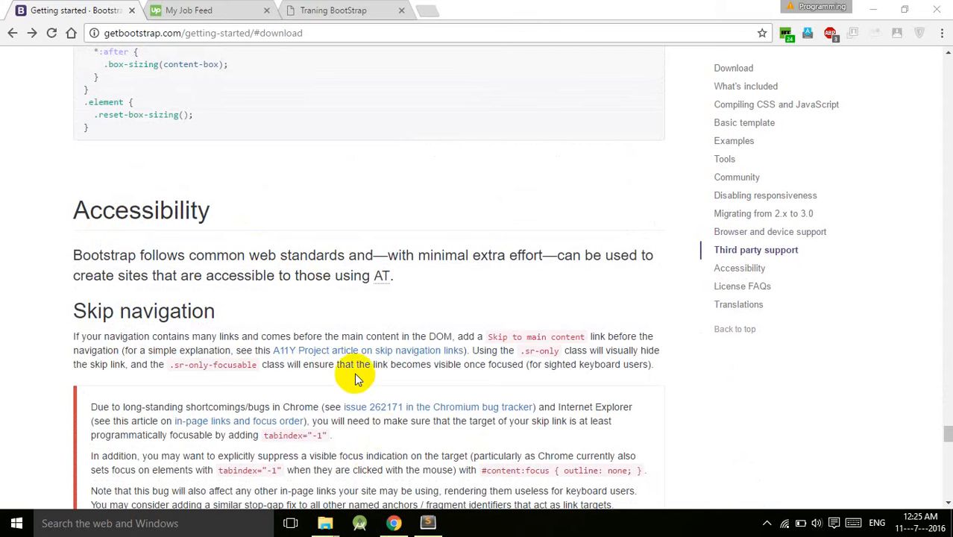
{"action": "mouse_move", "coordinate": [265, 235]}
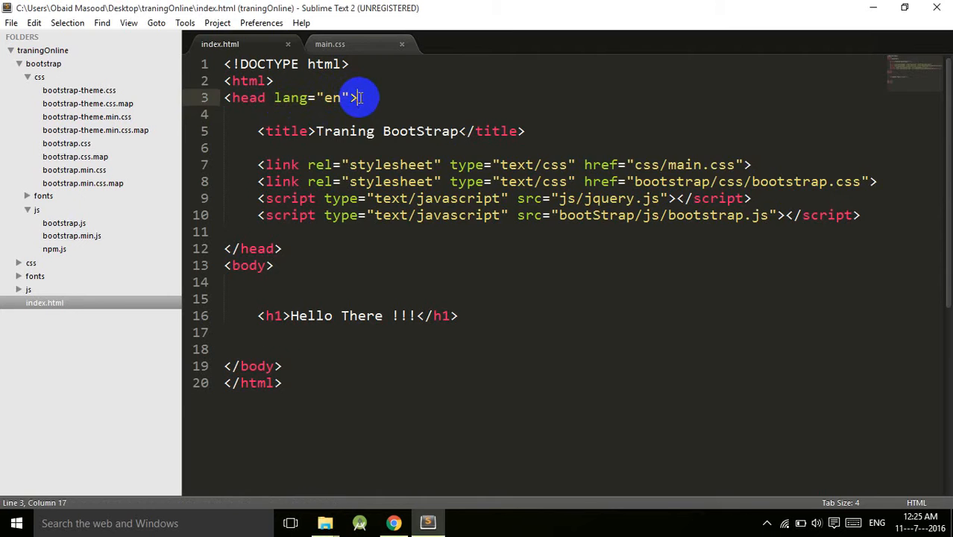
Add a second meta tag in index.html's head with name="viewport"
{"action": "type", "text": "<meta>"}
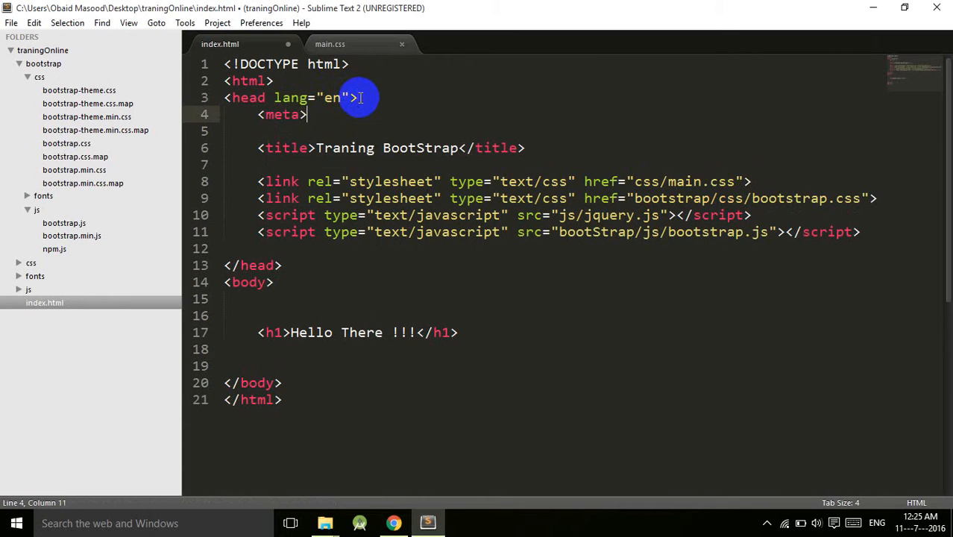
{"action": "type", "text": "charset=\"utf-8"}
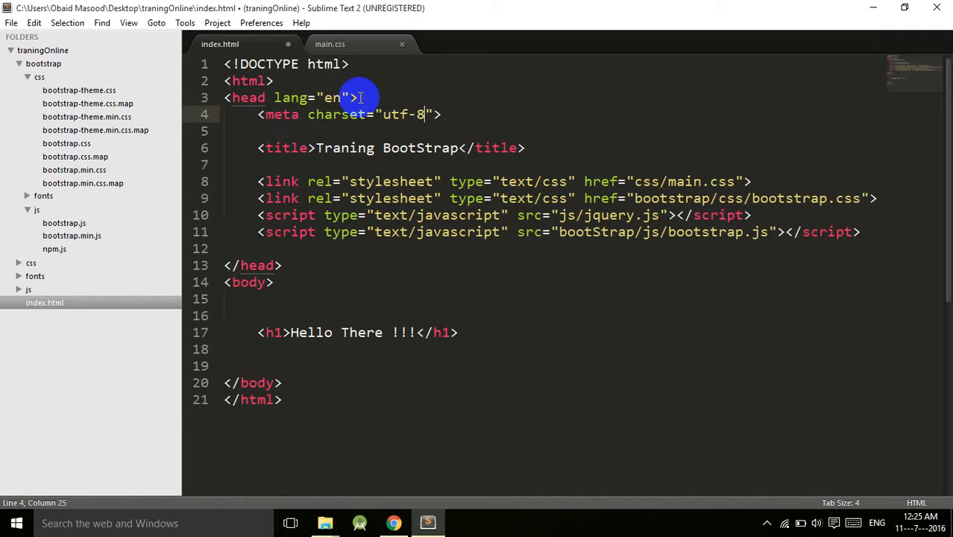
{"action": "type", "text": "<"}
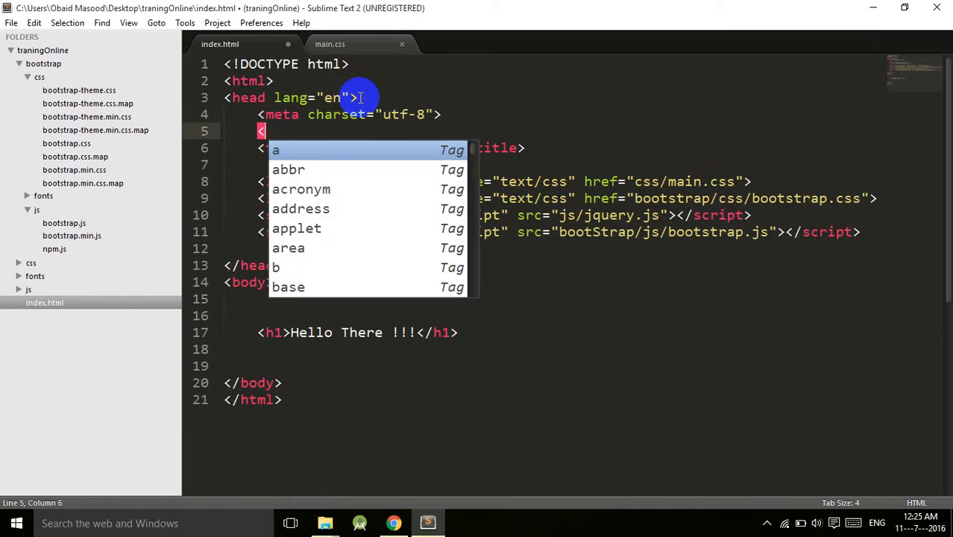
{"action": "type", "text": "meta >"}
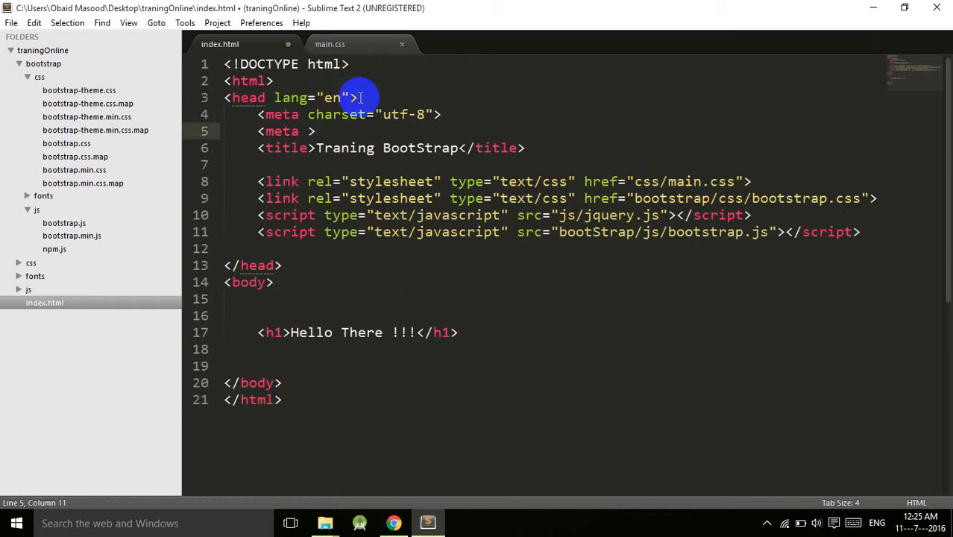
{"action": "type", "text": "name=\"\""}
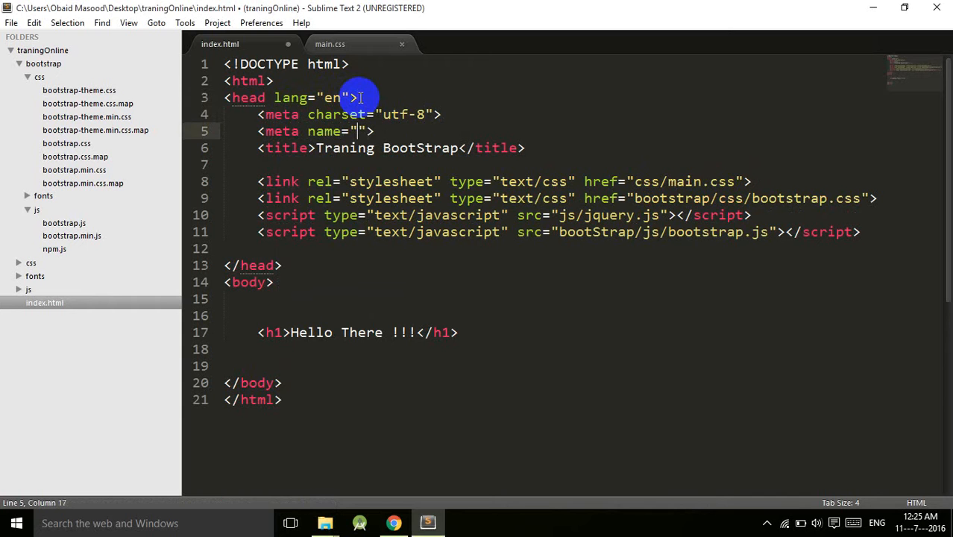
{"action": "type", "text": "viewport"}
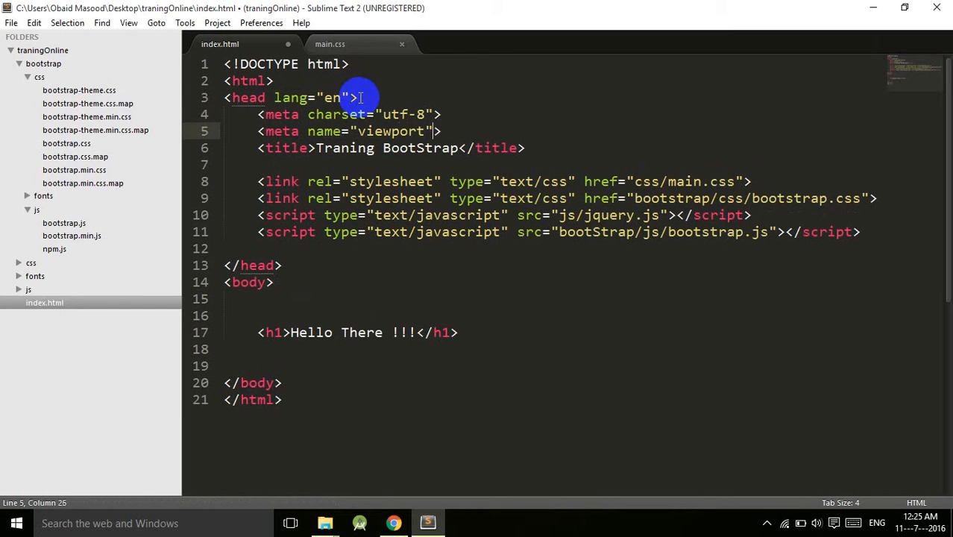
Give the viewport meta a content attribute of width=device-width, initial-scale=1
{"action": "type", "text": "content=\"\""}
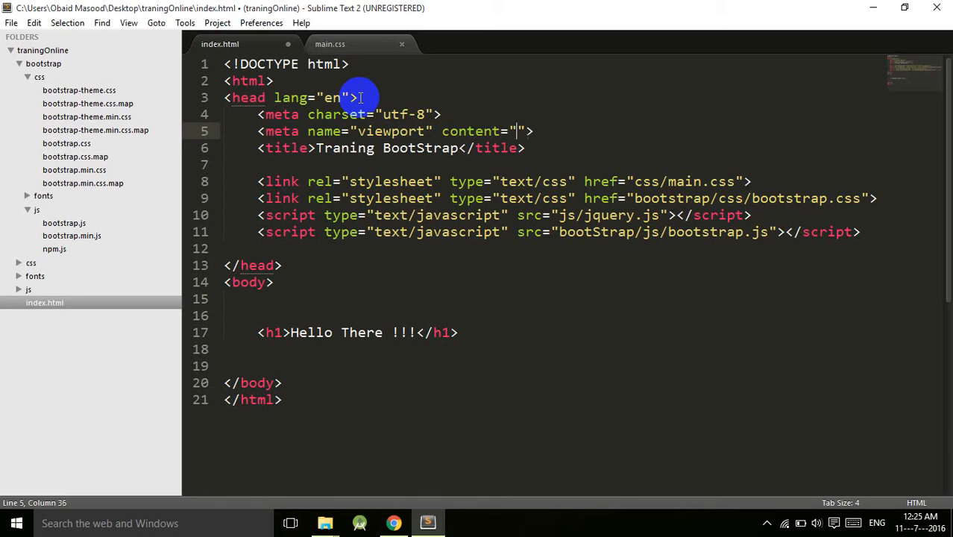
{"action": "type", "text": "width"}
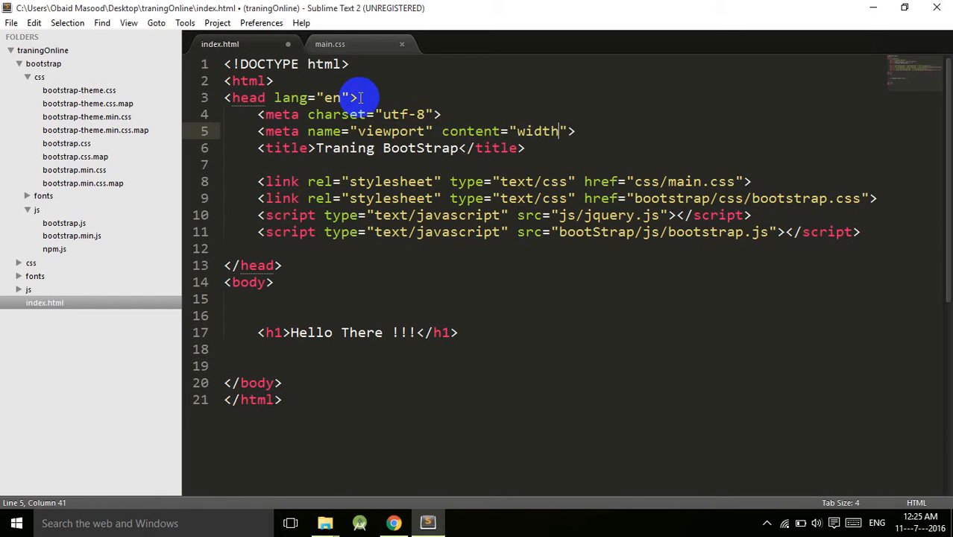
{"action": "type", "text": "=d"}
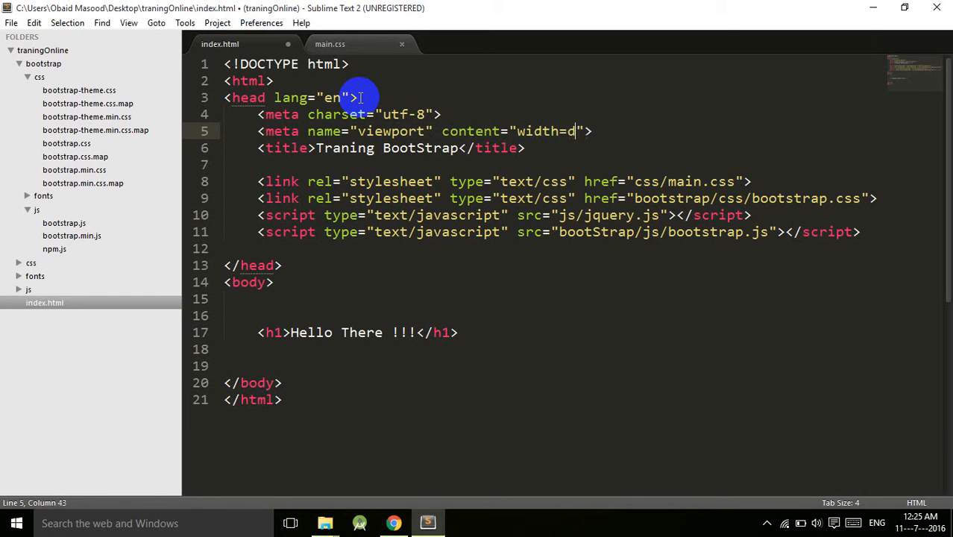
{"action": "type", "text": "evice-width"}
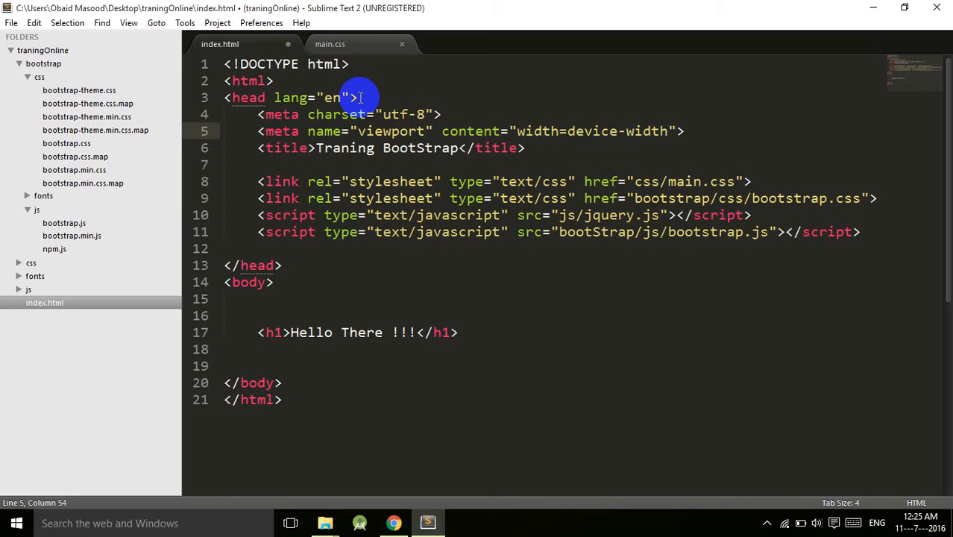
{"action": "type", "text": ", initial-scale="}
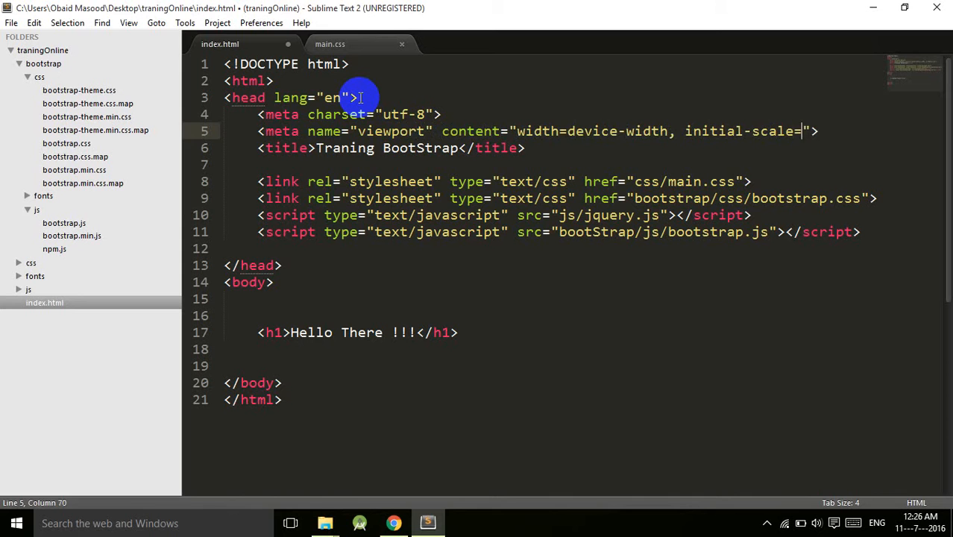
{"action": "type", "text": "1.0"}
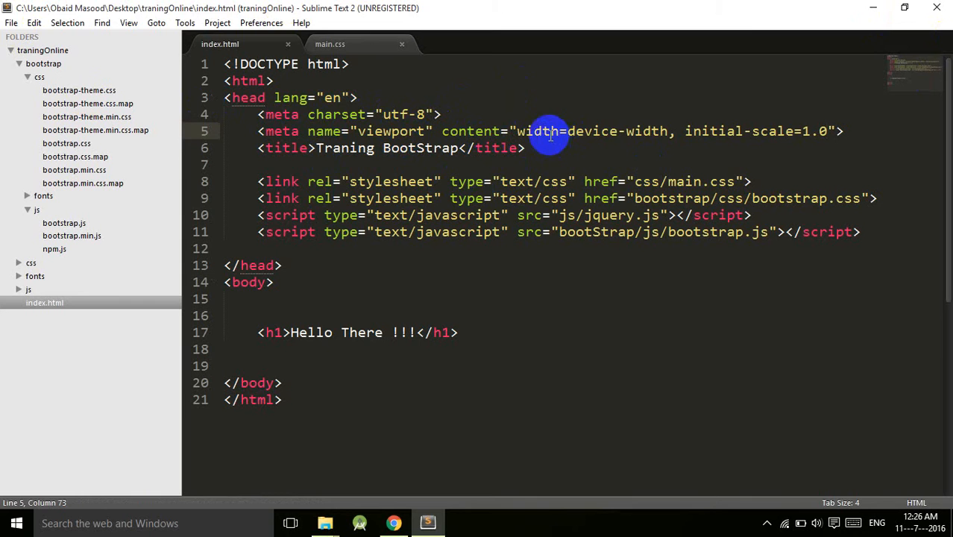
Highlight device-width in the viewport content to explain it, then return to Chrome
{"action": "left_click_drag", "start_coordinate": [549, 136], "coordinate": [652, 131]}
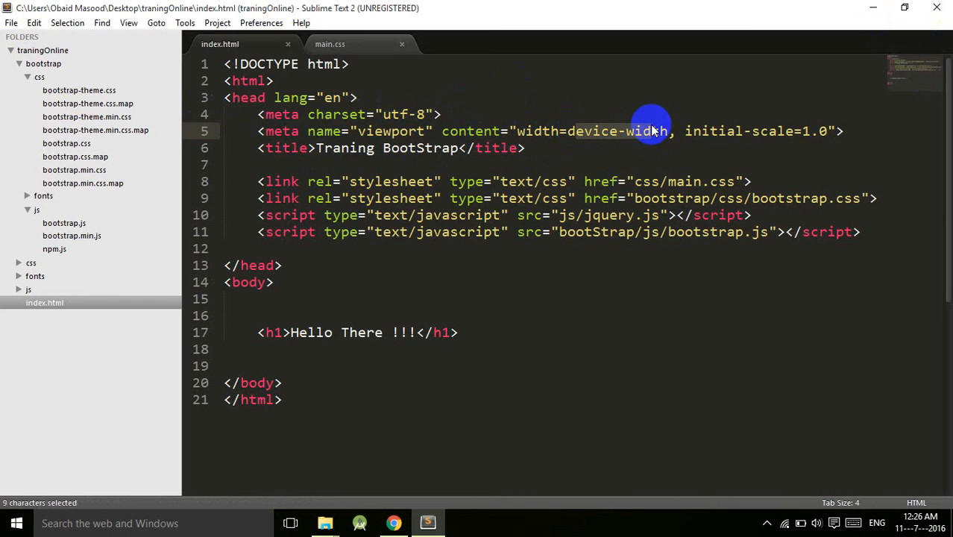
{"action": "mouse_move", "coordinate": [514, 131]}
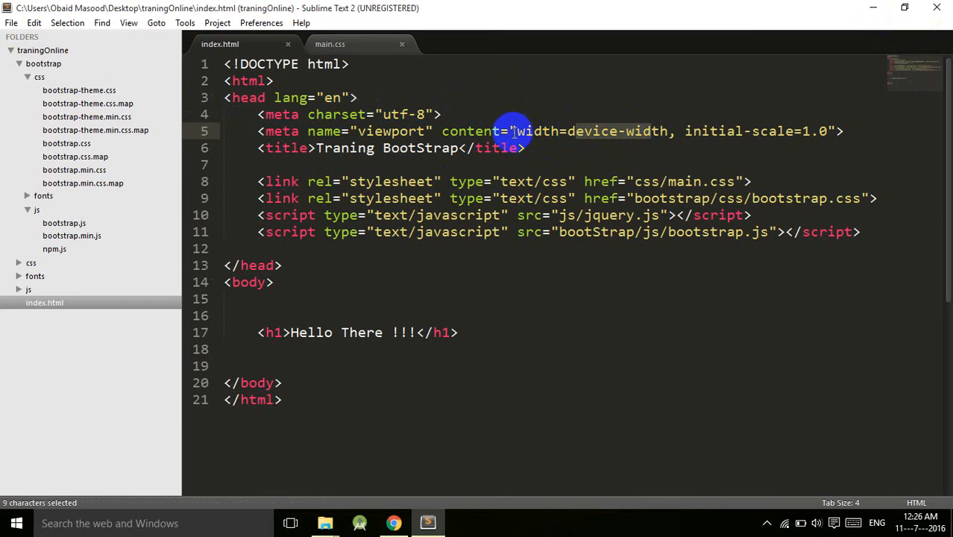
{"action": "left_click", "coordinate": [705, 132]}
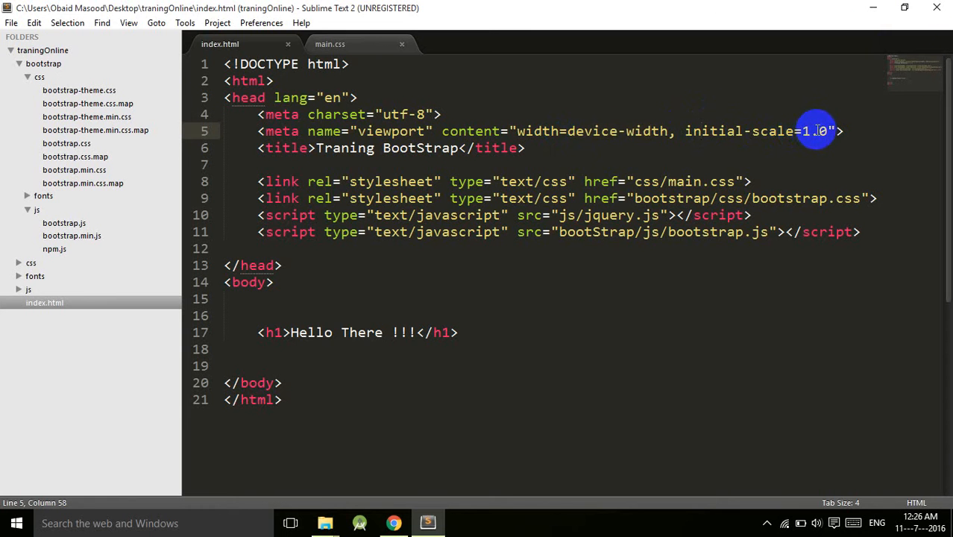
{"action": "mouse_move", "coordinate": [391, 498]}
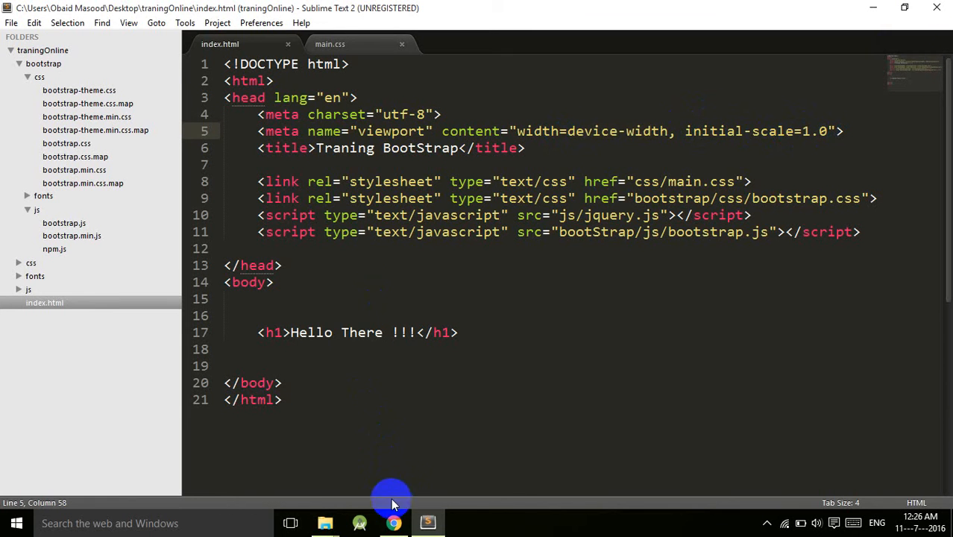
{"action": "left_click", "coordinate": [394, 522]}
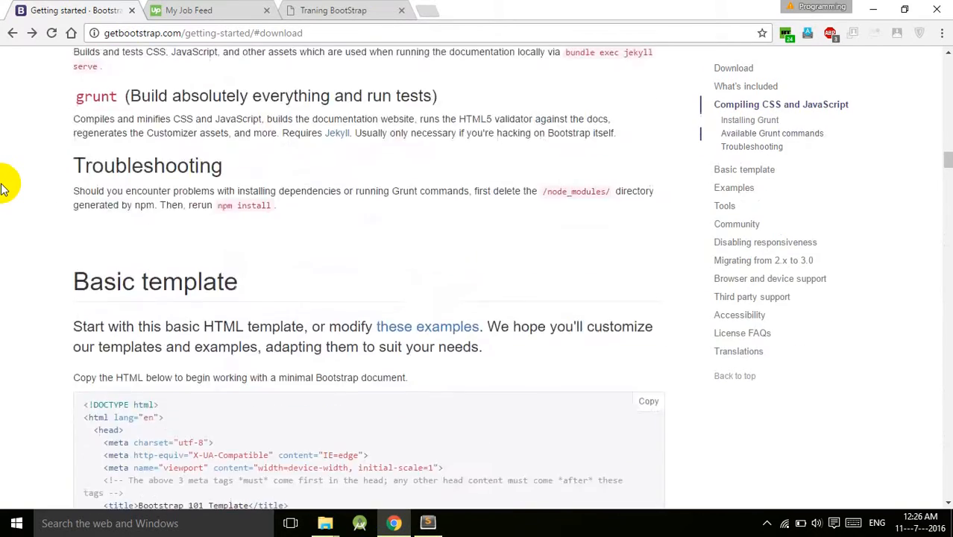
{"action": "scroll", "scroll_direction": "up", "scroll_amount": 3}
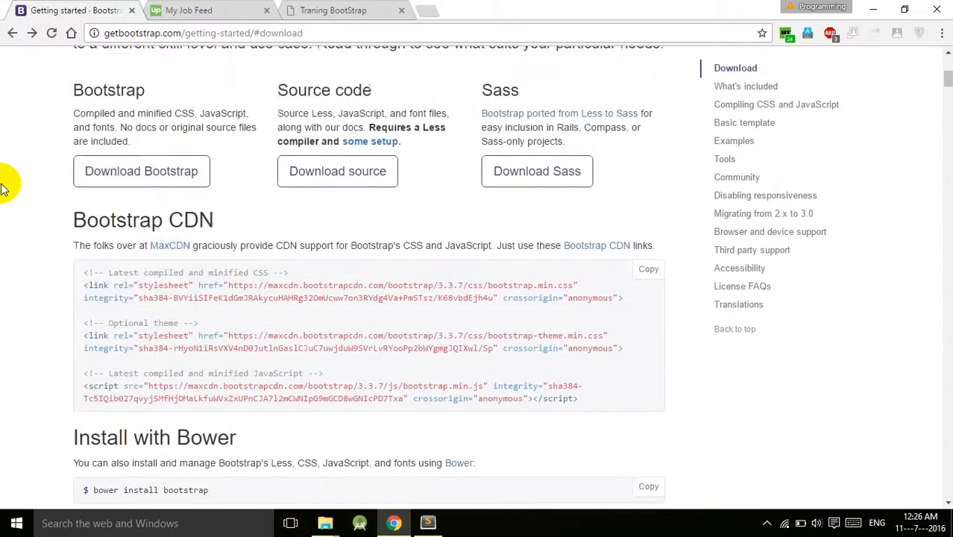
{"action": "scroll", "scroll_direction": "down", "scroll_amount": 3}
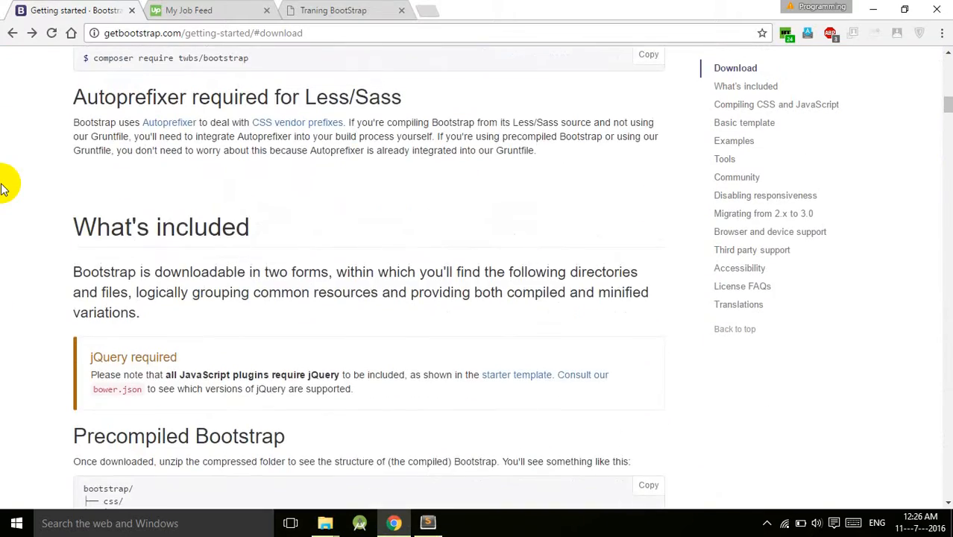
{"action": "scroll", "scroll_direction": "down", "scroll_amount": 3}
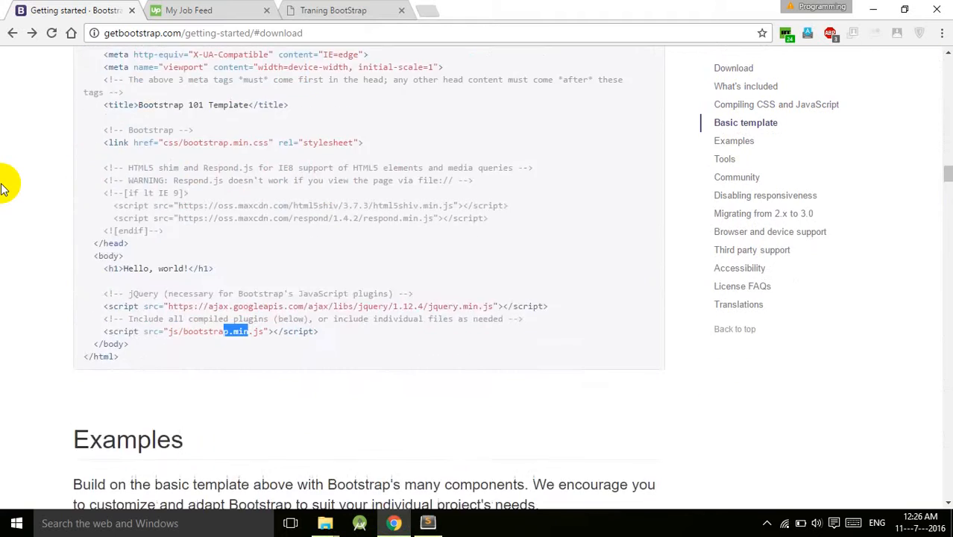
{"action": "scroll", "scroll_direction": "down", "scroll_amount": 3}
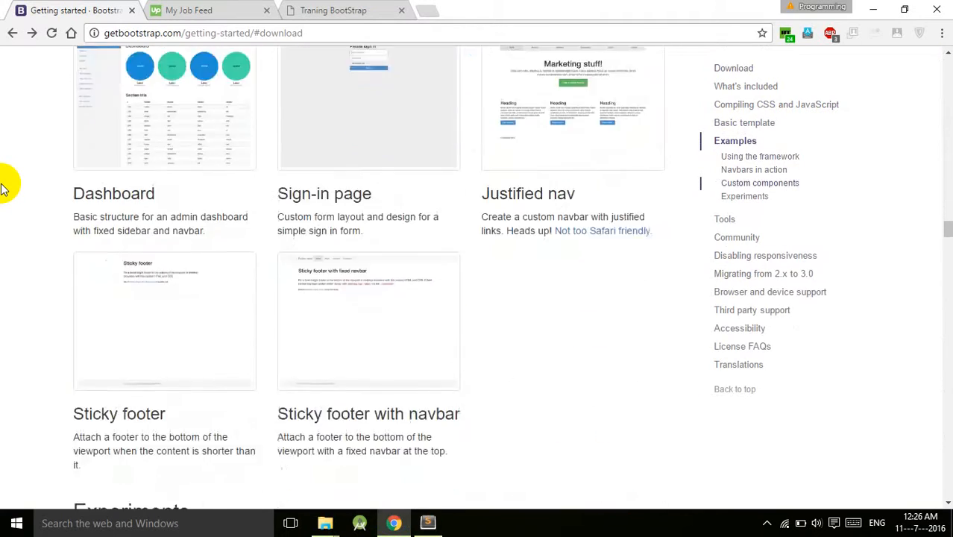
{"action": "scroll", "scroll_direction": "down", "scroll_amount": 3}
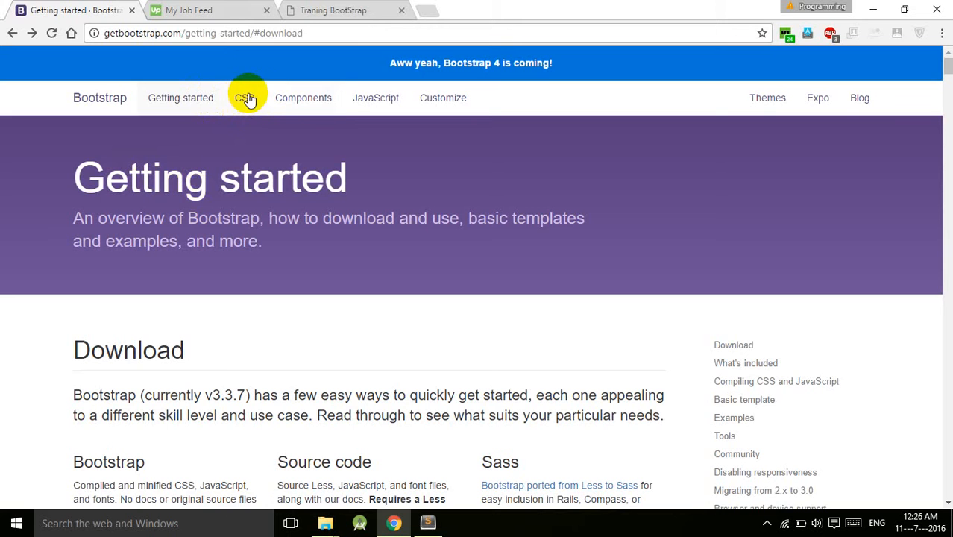
On Bootstrap's CSS page, review the Mobile first viewport examples with user-scalable=no, then return to index.html
{"action": "left_click", "coordinate": [244, 98]}
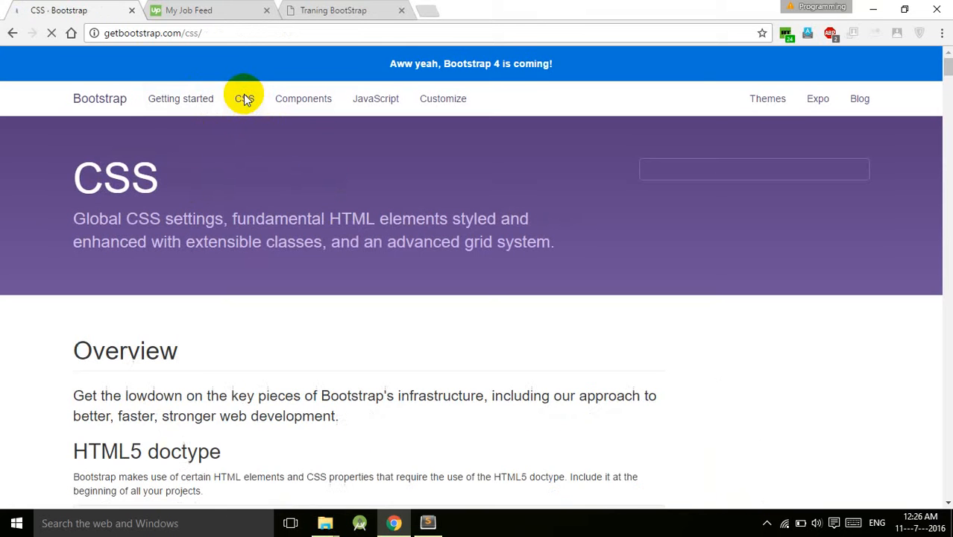
{"action": "scroll", "scroll_direction": "down", "scroll_amount": 3}
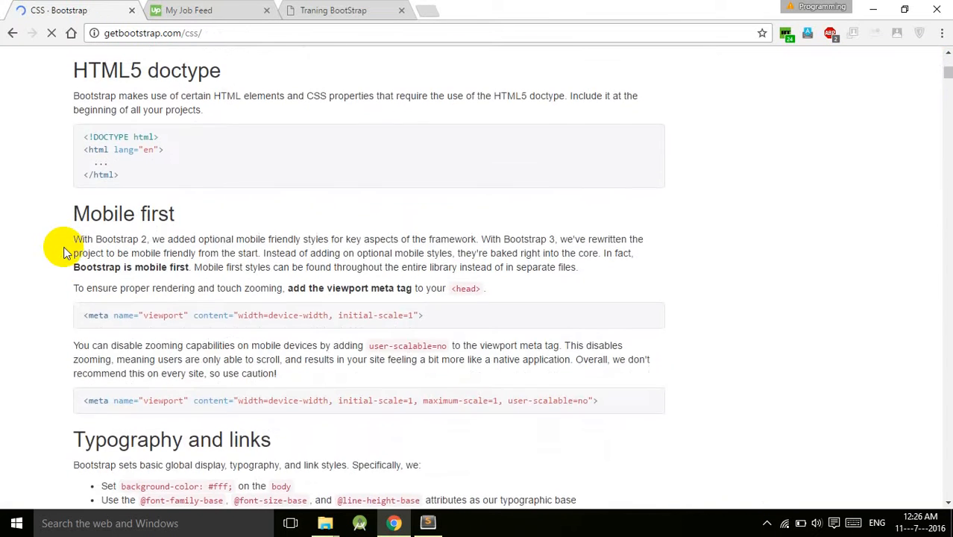
{"action": "scroll", "scroll_direction": "down", "scroll_amount": 3}
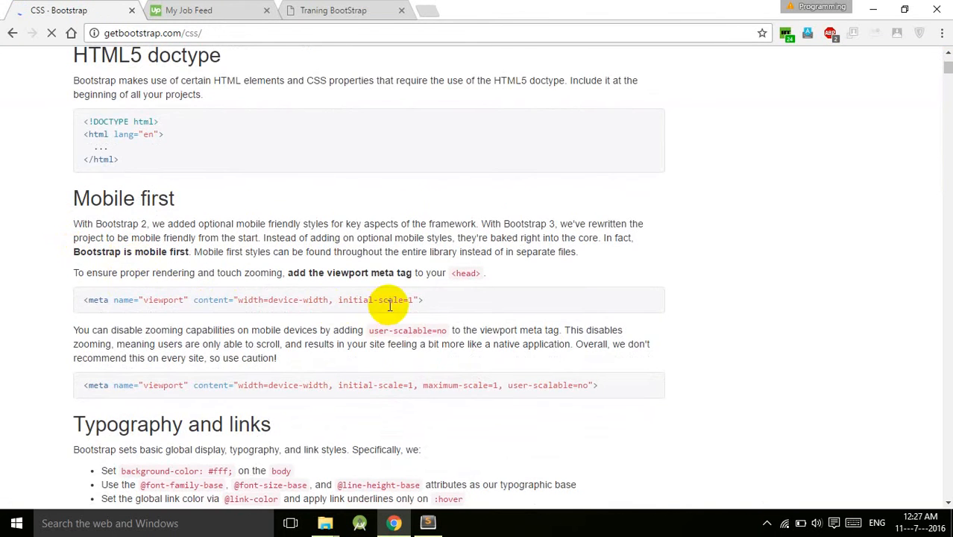
{"action": "mouse_move", "coordinate": [510, 385]}
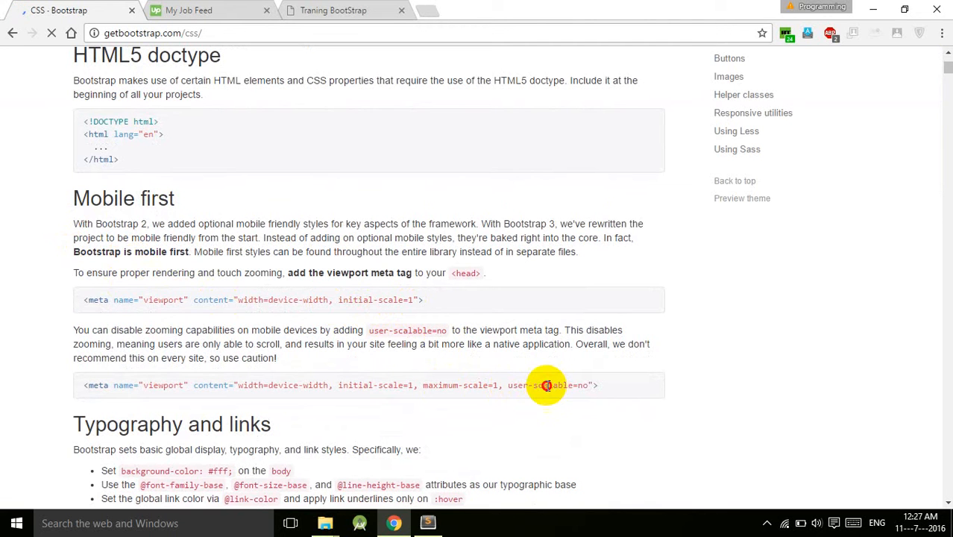
{"action": "double_click", "coordinate": [551, 385]}
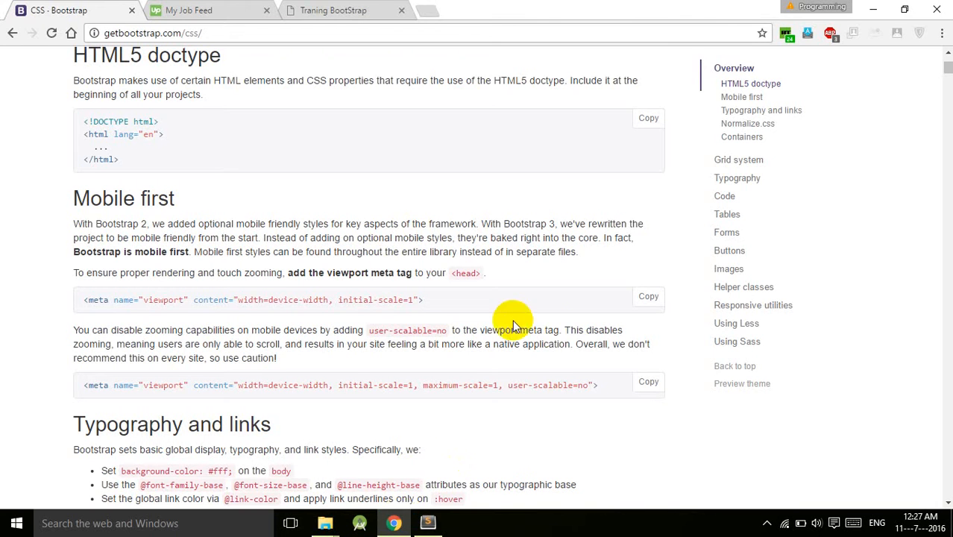
{"action": "mouse_move", "coordinate": [579, 385]}
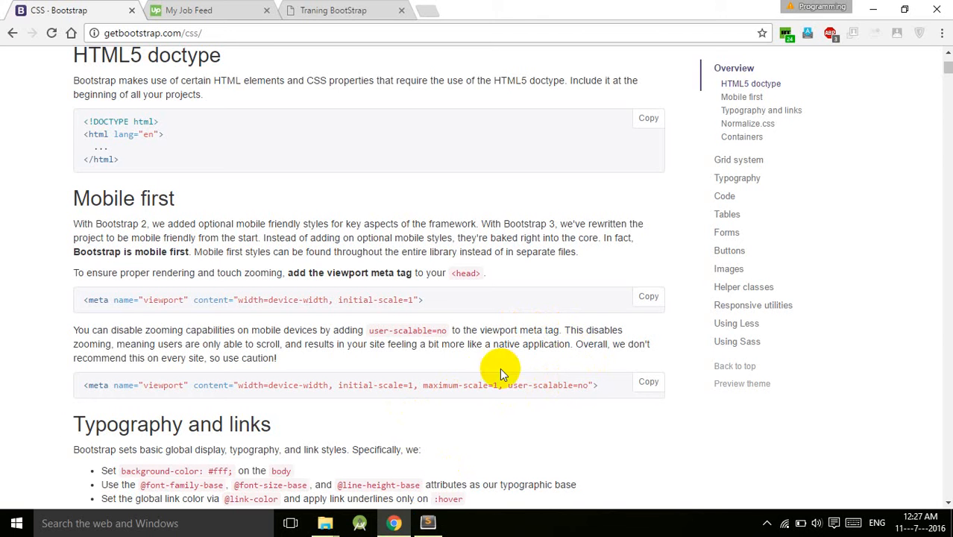
{"action": "left_click", "coordinate": [427, 522]}
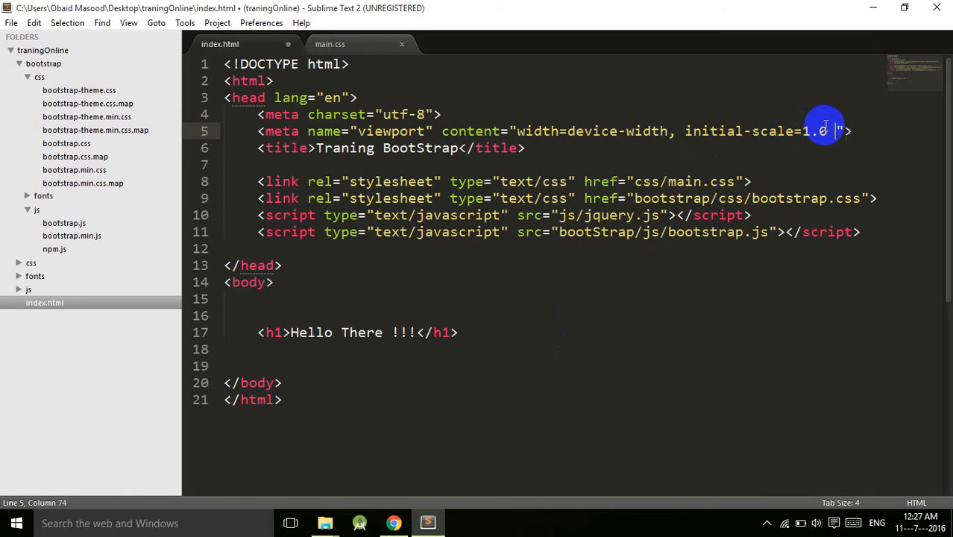
Append user-scalable=no after initial-scale=1.0 in the viewport content and save index.html
{"action": "type", "text": "user-scalable=no"}
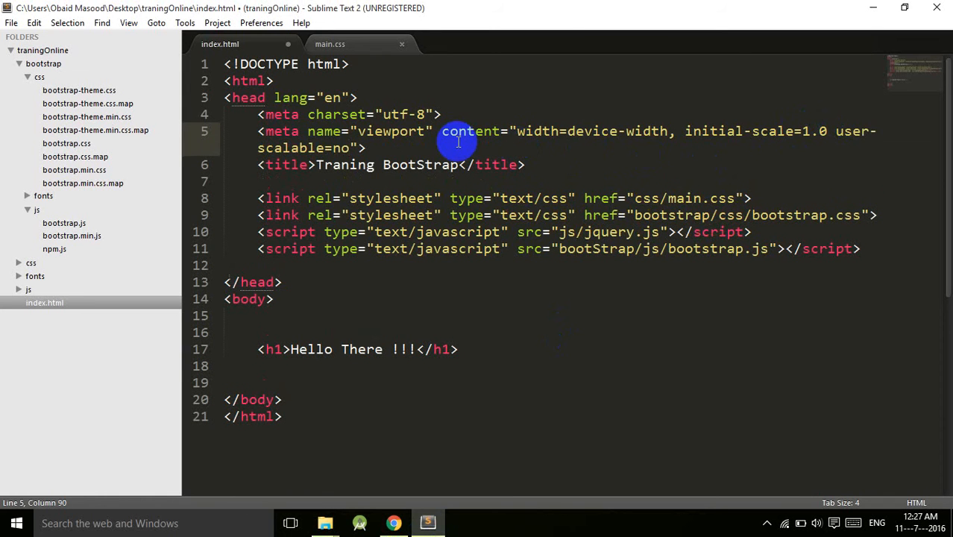
{"action": "key", "text": "ctrl+s"}
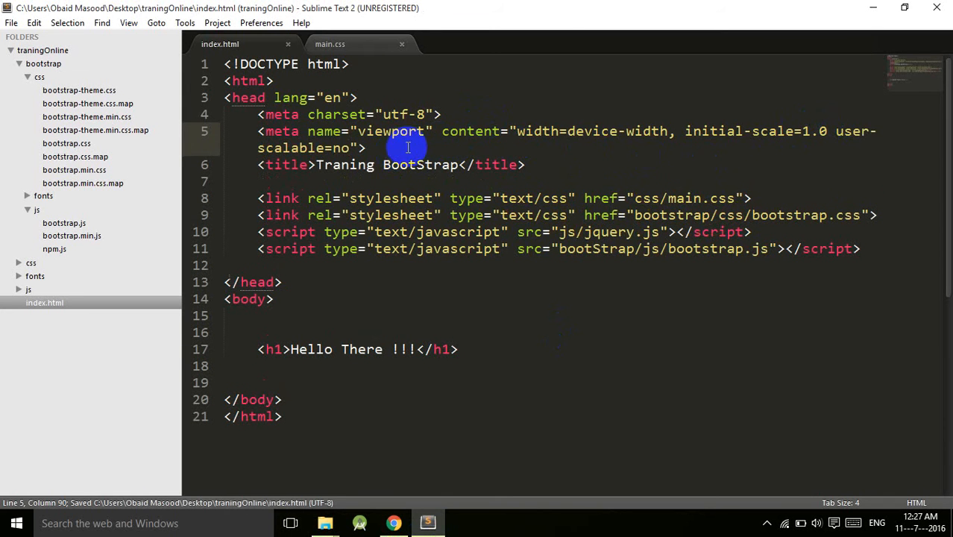